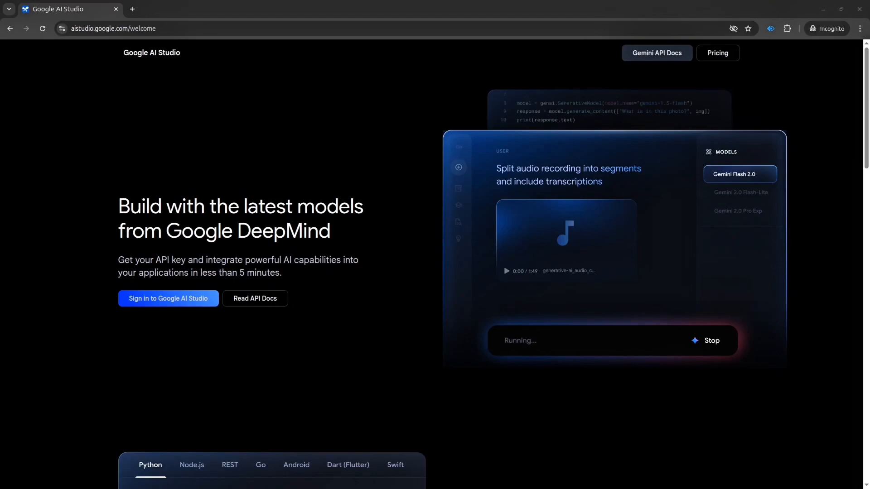
Sign in to Google AI Studio from the welcome page.
{"action": "scroll", "scroll_direction": "down", "scroll_amount": 3}
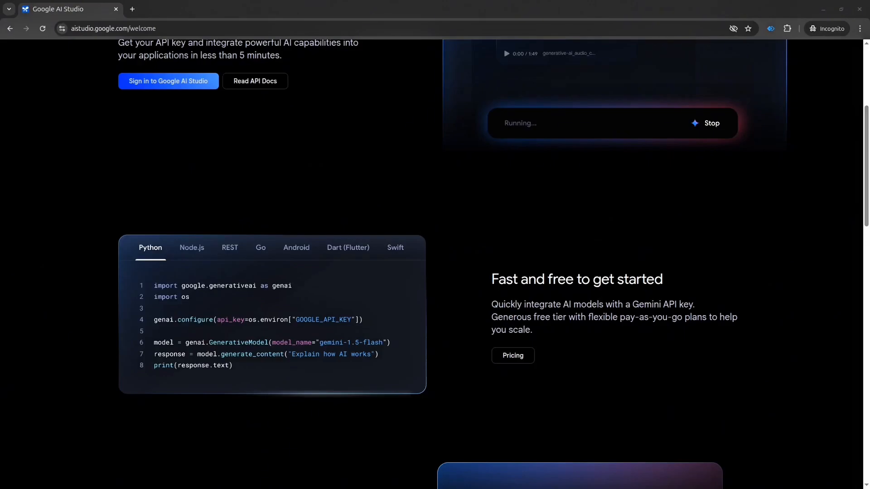
{"action": "scroll", "scroll_direction": "down", "scroll_amount": 3}
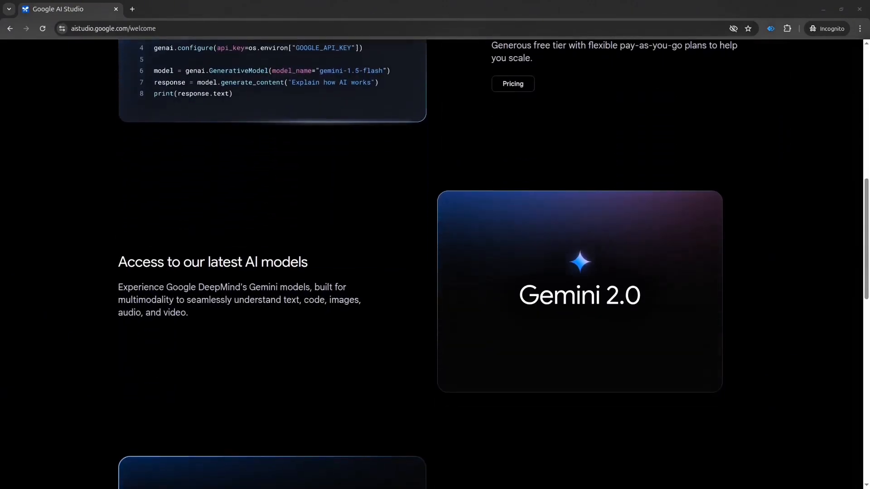
{"action": "scroll", "scroll_direction": "down", "scroll_amount": 3}
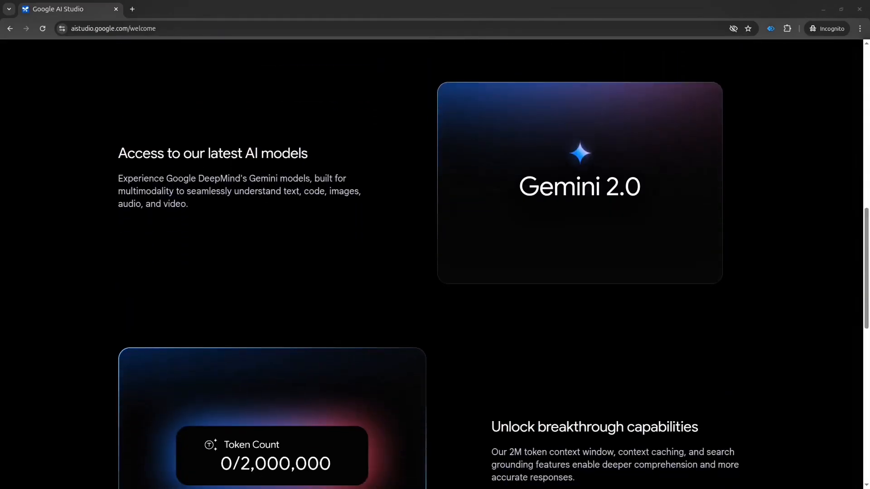
{"action": "scroll", "scroll_direction": "down", "scroll_amount": 3}
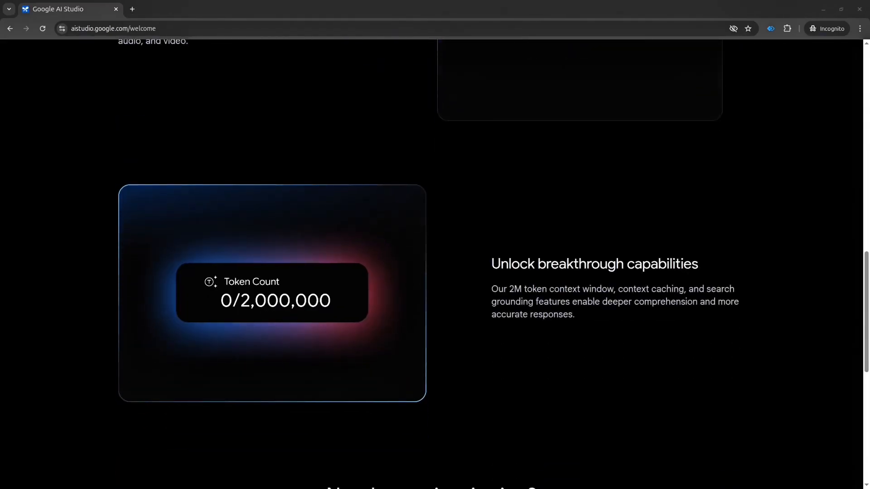
{"action": "scroll", "scroll_direction": "down", "scroll_amount": 3}
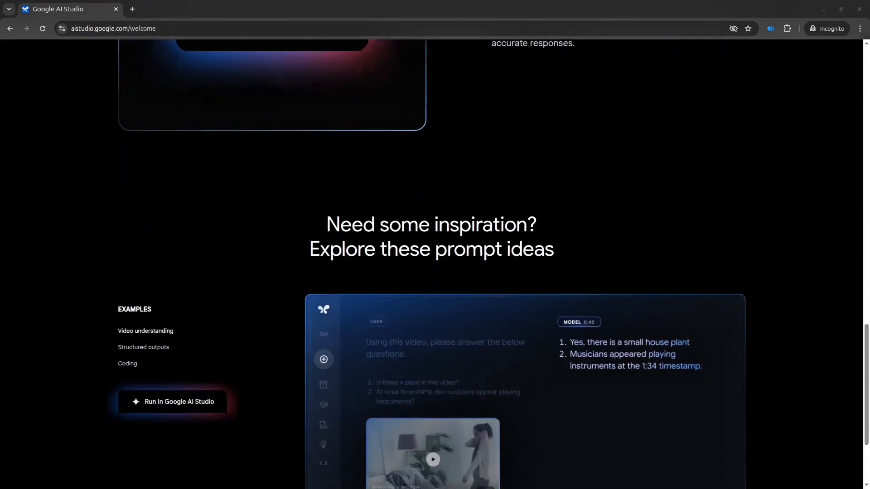
{"action": "scroll", "scroll_direction": "down", "scroll_amount": 3}
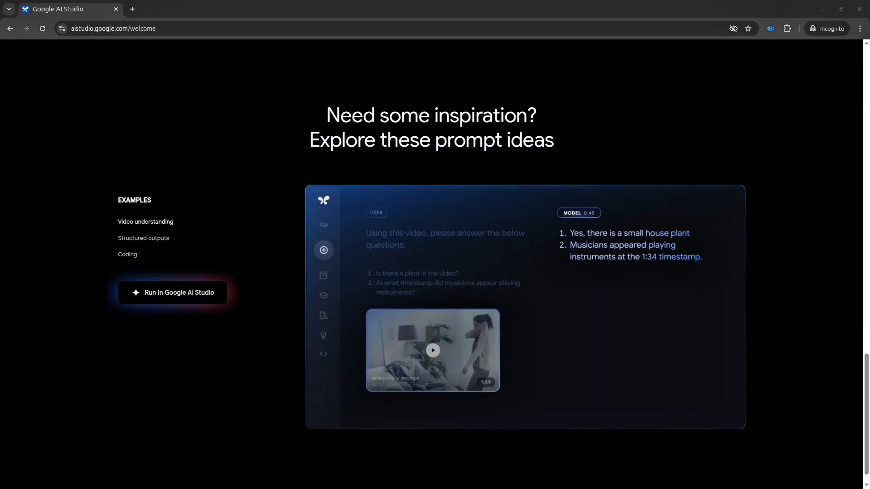
{"action": "scroll", "scroll_direction": "down", "scroll_amount": 3}
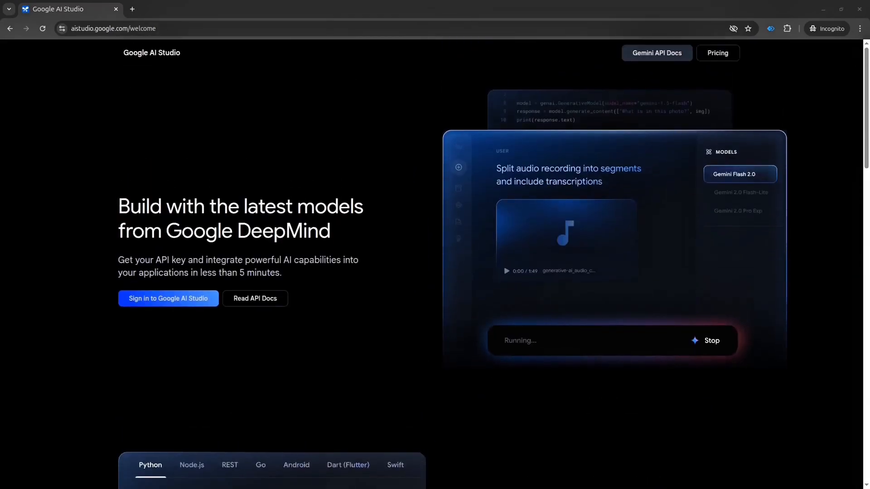
{"action": "left_click", "coordinate": [168, 299]}
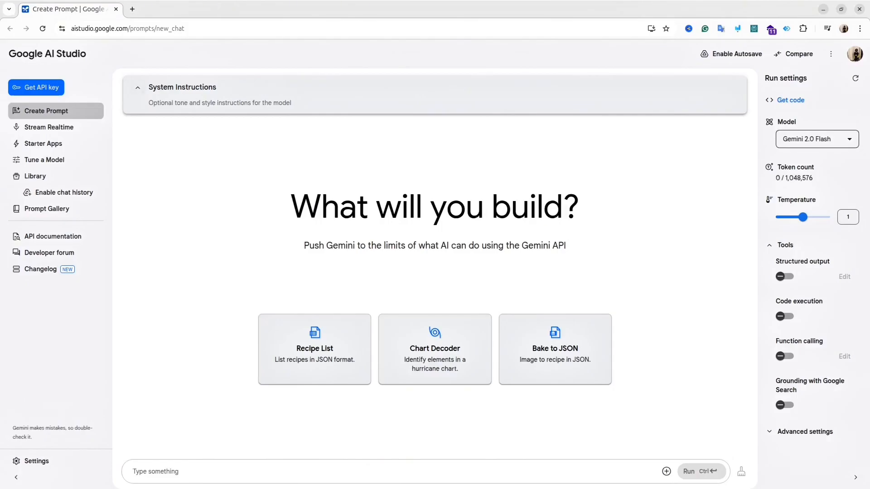
Browse the model list, try Gemma 3 27B, then reselect Gemini 2.0 Flash.
{"action": "left_click", "coordinate": [817, 139]}
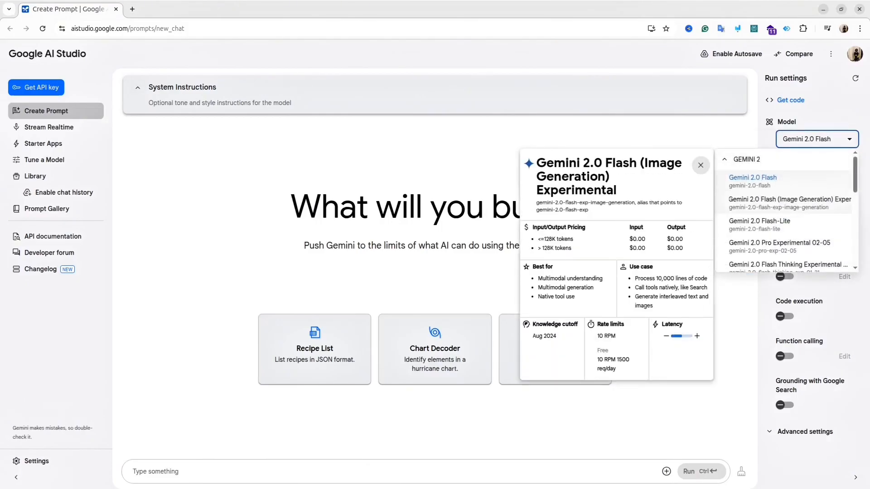
{"action": "mouse_move", "coordinate": [759, 224]}
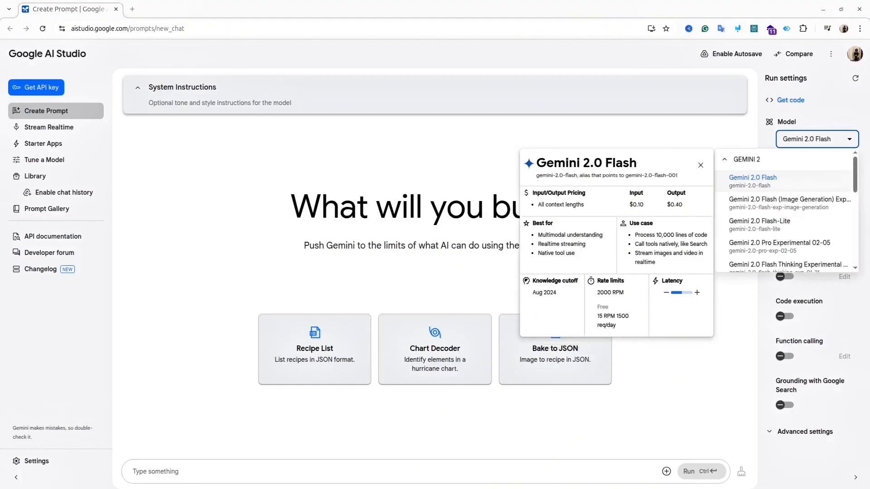
{"action": "mouse_move", "coordinate": [760, 225]}
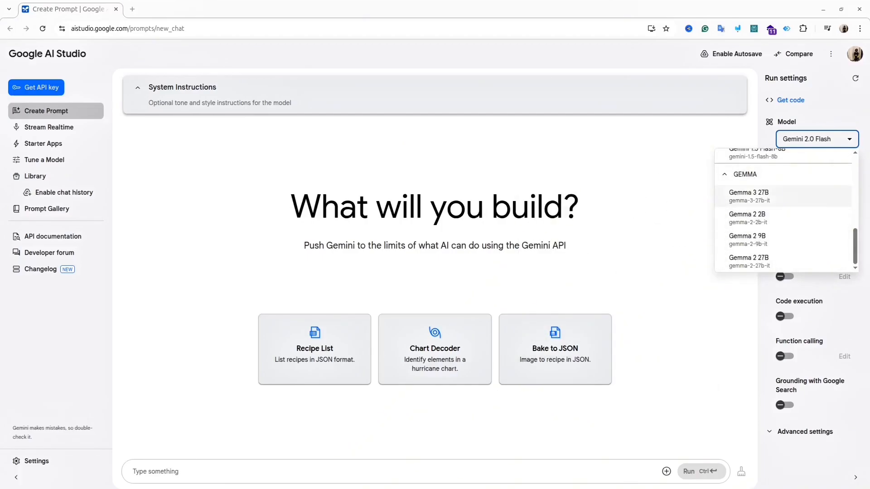
{"action": "left_click", "coordinate": [749, 197]}
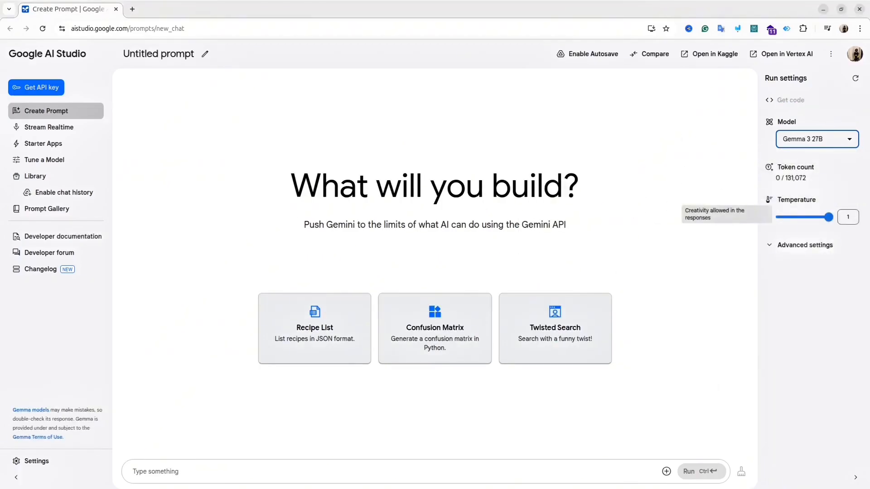
{"action": "left_click", "coordinate": [817, 139]}
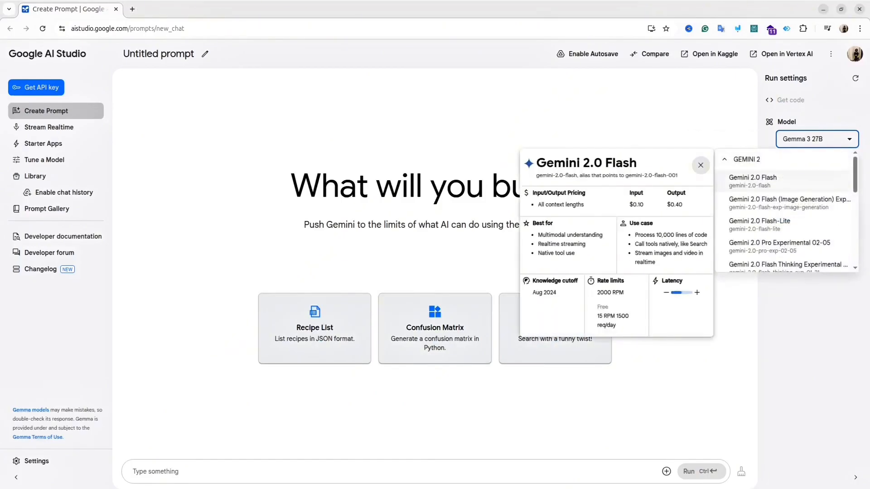
{"action": "left_click", "coordinate": [752, 178]}
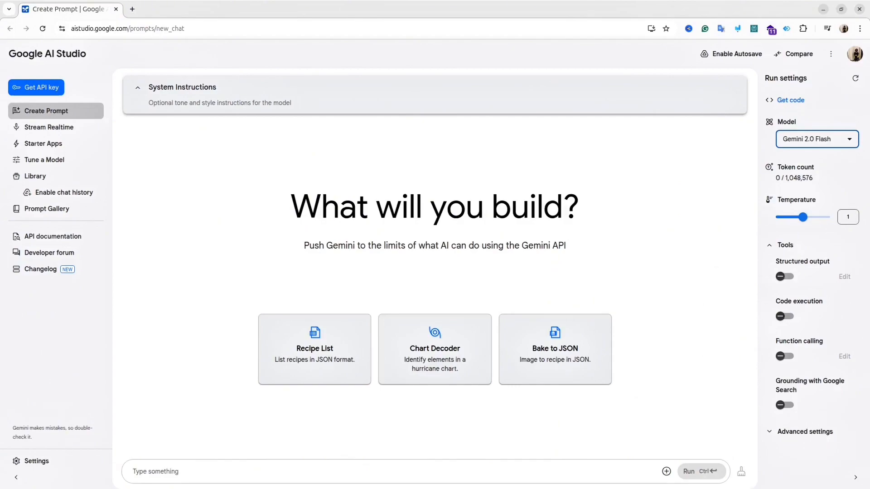
{"action": "mouse_move", "coordinate": [785, 405]}
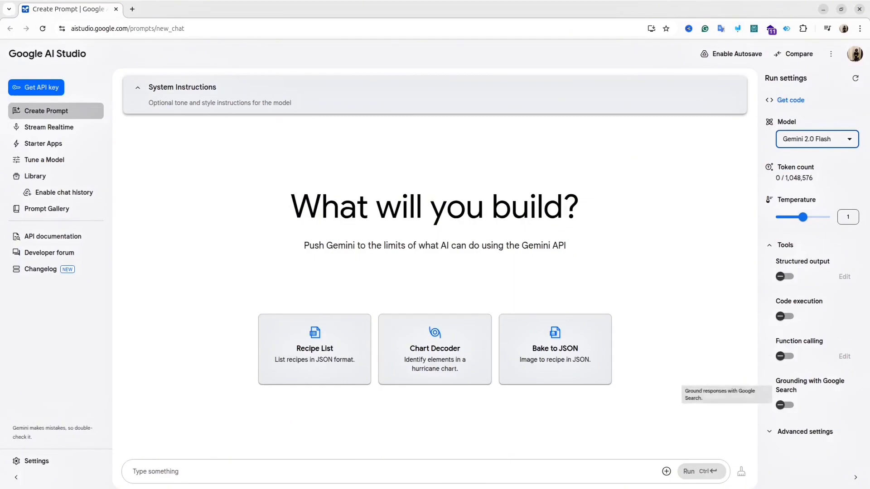
Review Run settings and the Edit safety settings dialog, leaving the defaults.
{"action": "scroll", "scroll_direction": "down", "scroll_amount": 3}
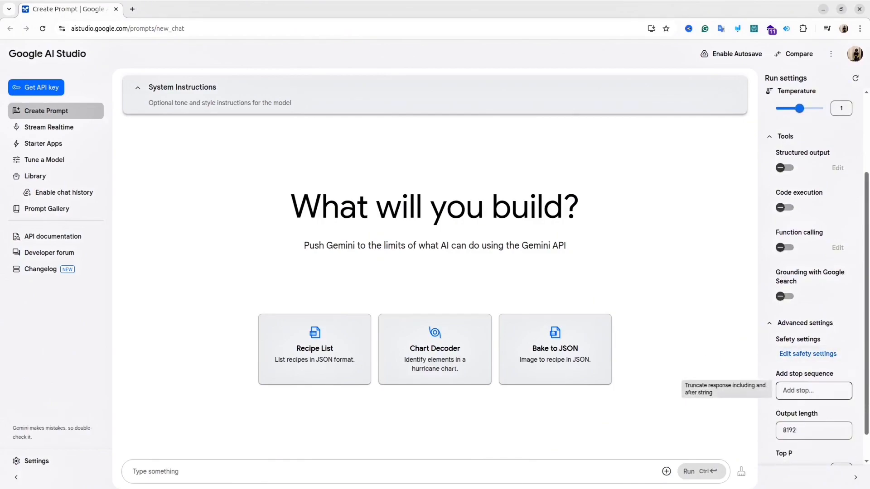
{"action": "scroll", "scroll_direction": "down", "scroll_amount": 3}
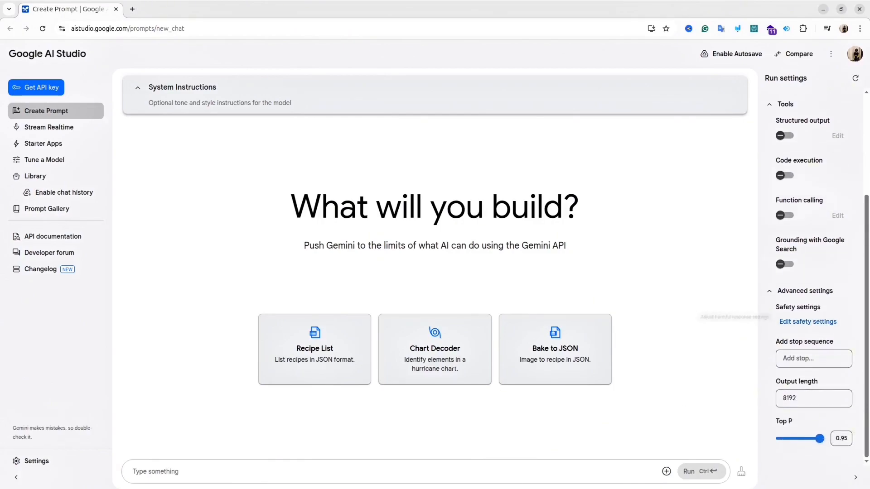
{"action": "left_click", "coordinate": [807, 321]}
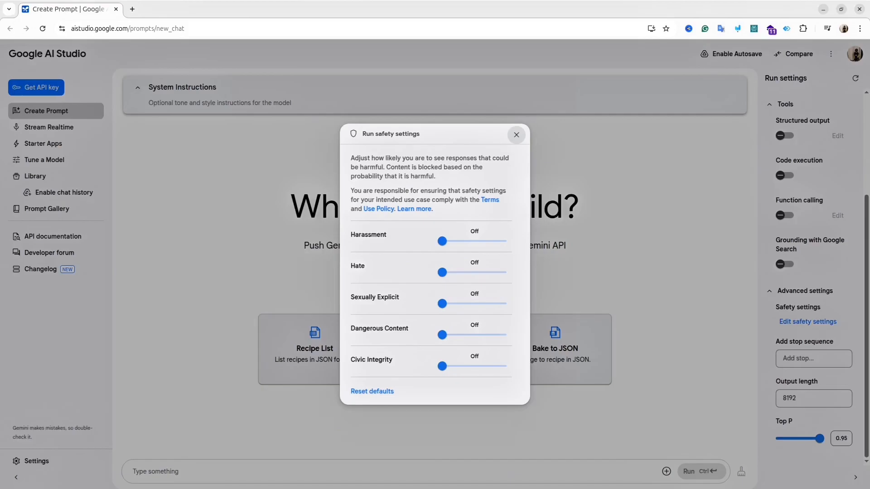
{"action": "left_click", "coordinate": [517, 135]}
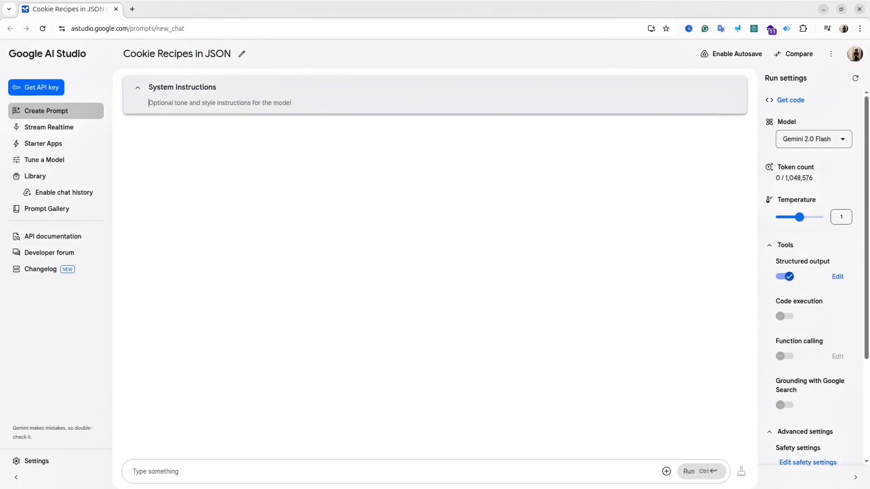
Set a system instruction making the model a maths teacher with a formal tone.
{"action": "type", "text": "you a"}
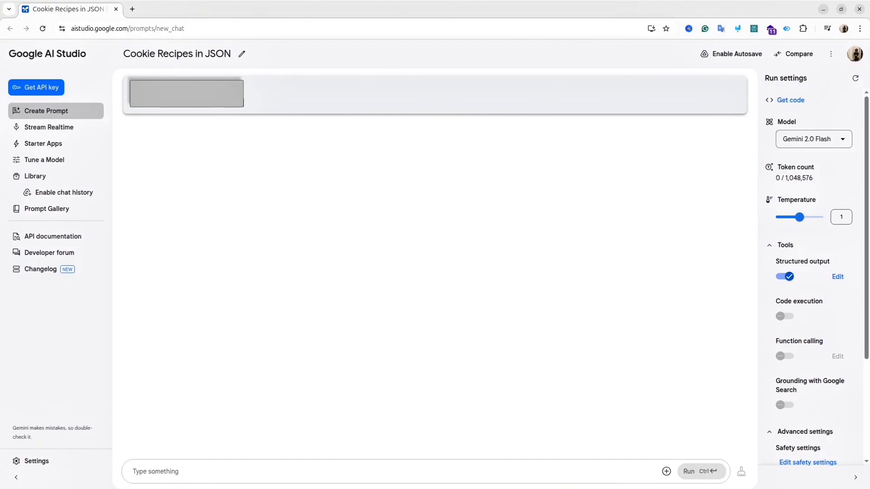
{"action": "type", "text": "use formal"}
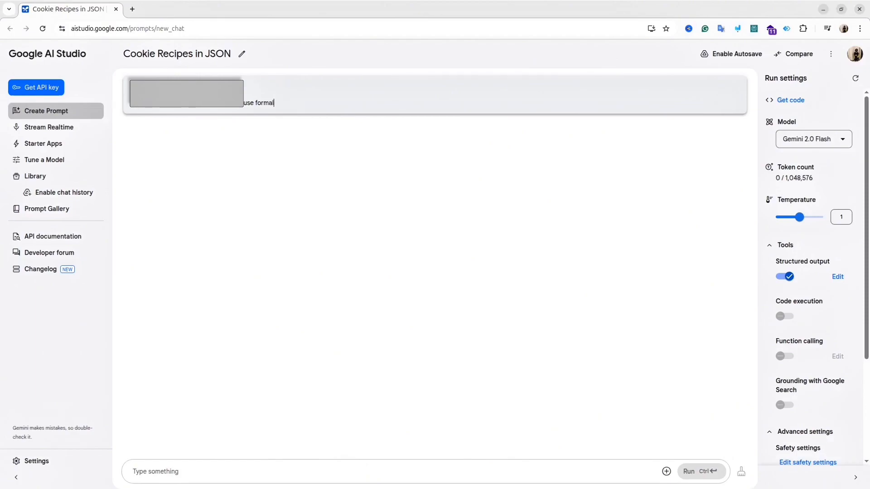
{"action": "type", "text": "tone"}
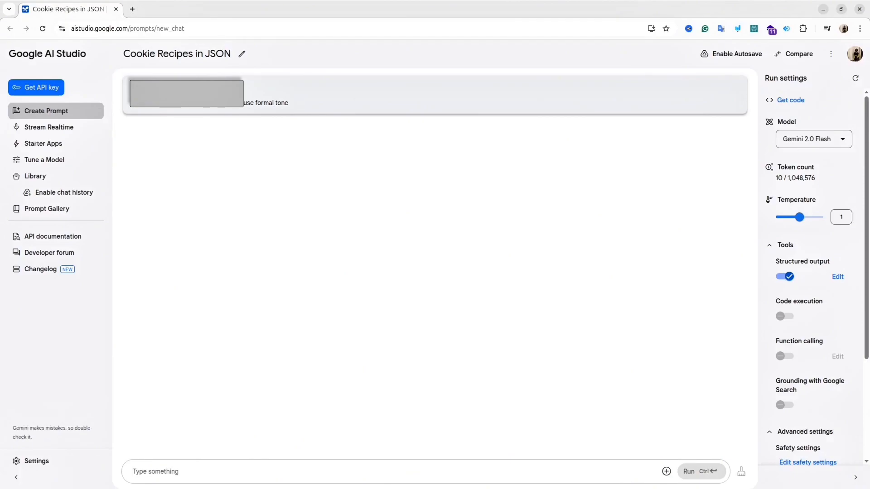
Draft a question asking for the solution of the expression 2x = 24.
{"action": "type", "text": "what is the solution for th"}
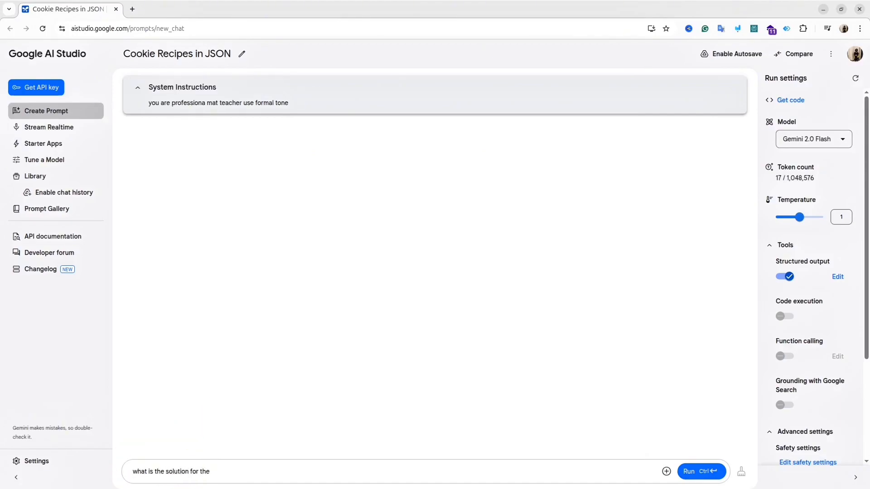
{"action": "type", "text": "expression 2x"}
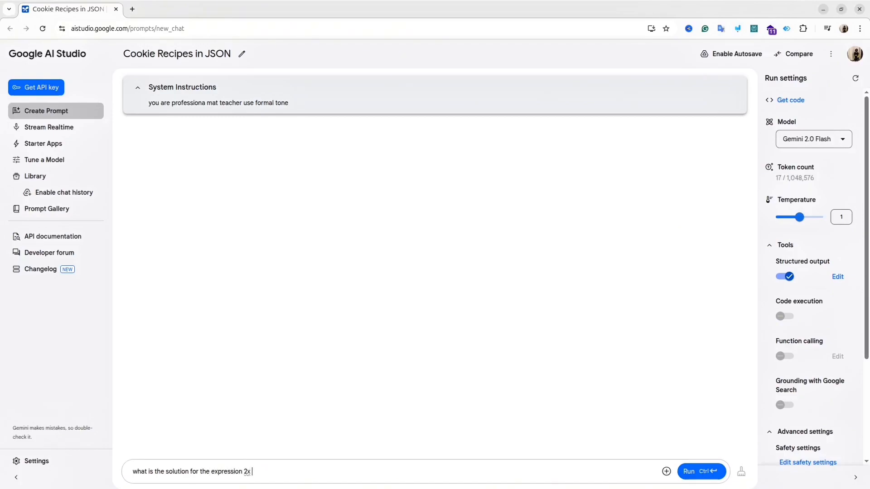
{"action": "type", "text": "= 24"}
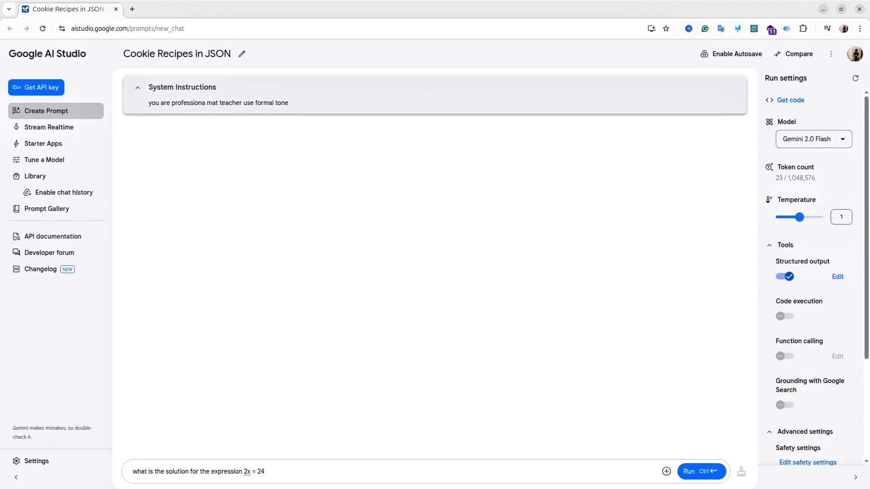
Run the 2x = 24 question to get the JSON answer, then switch structured output off.
{"action": "left_click", "coordinate": [702, 471]}
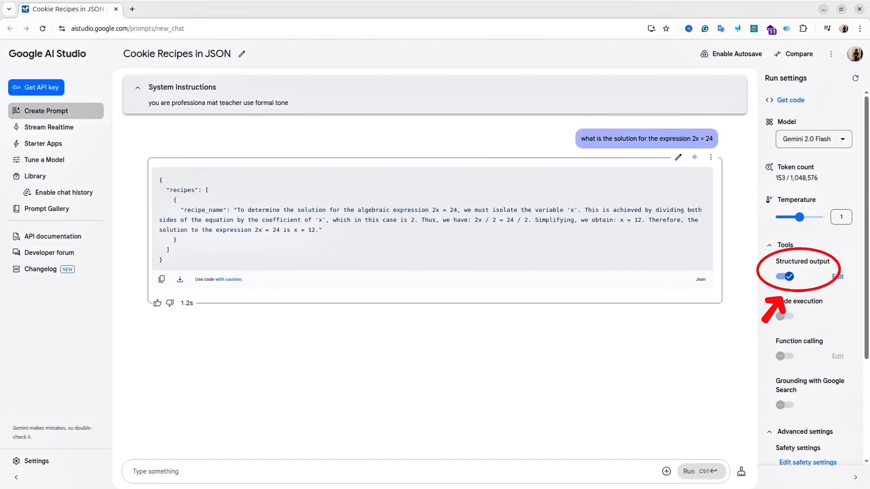
{"action": "left_click", "coordinate": [785, 277]}
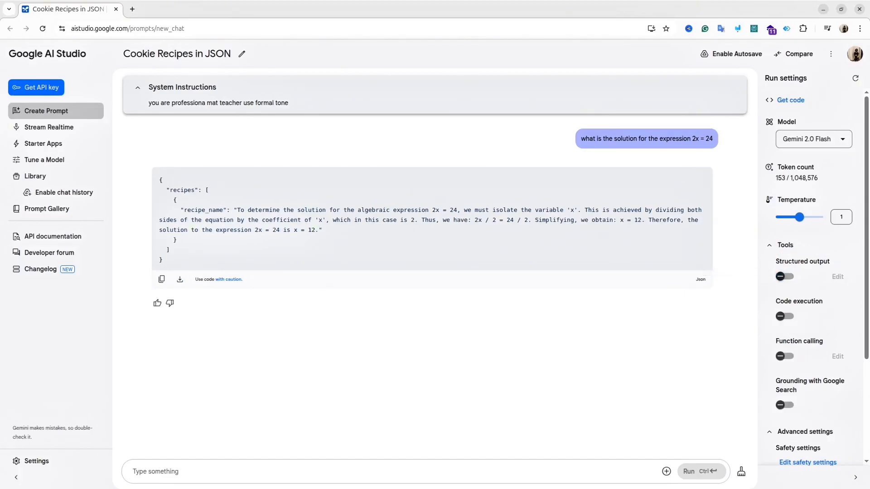
{"action": "mouse_move", "coordinate": [666, 472]}
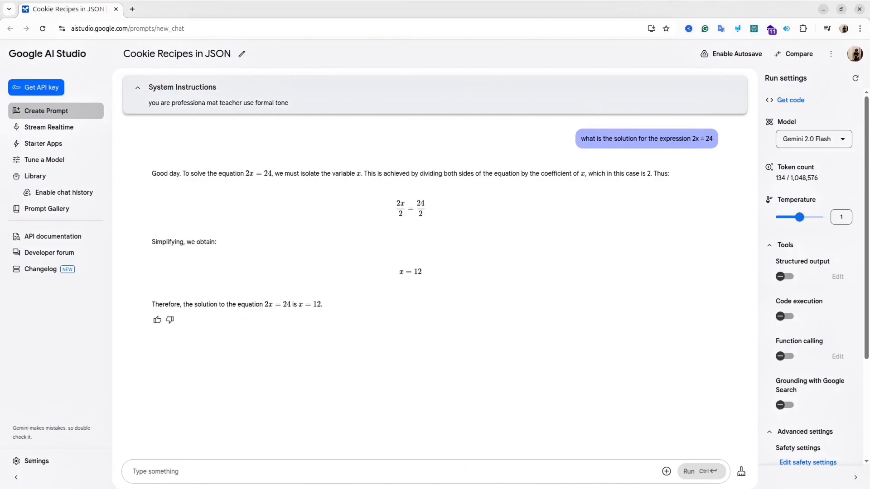
Enable code execution, regenerate the 2x = 24 answer and copy its Python snippet.
{"action": "left_click", "coordinate": [785, 316]}
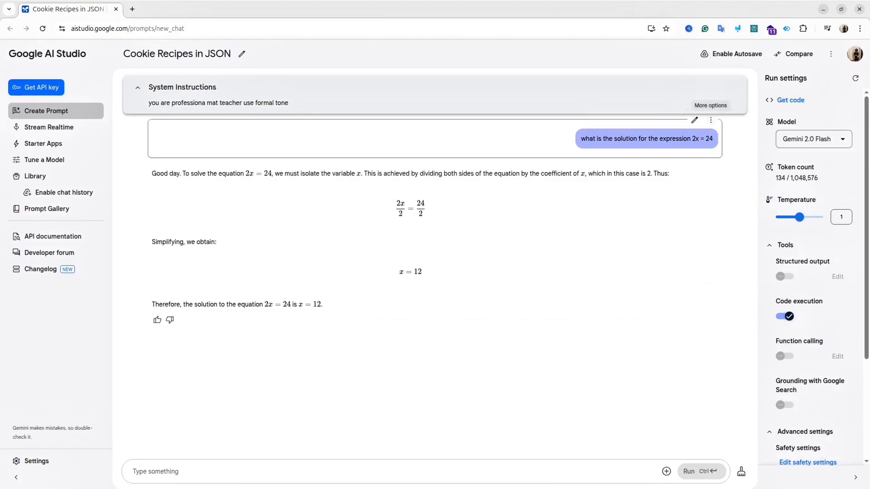
{"action": "left_click", "coordinate": [701, 472]}
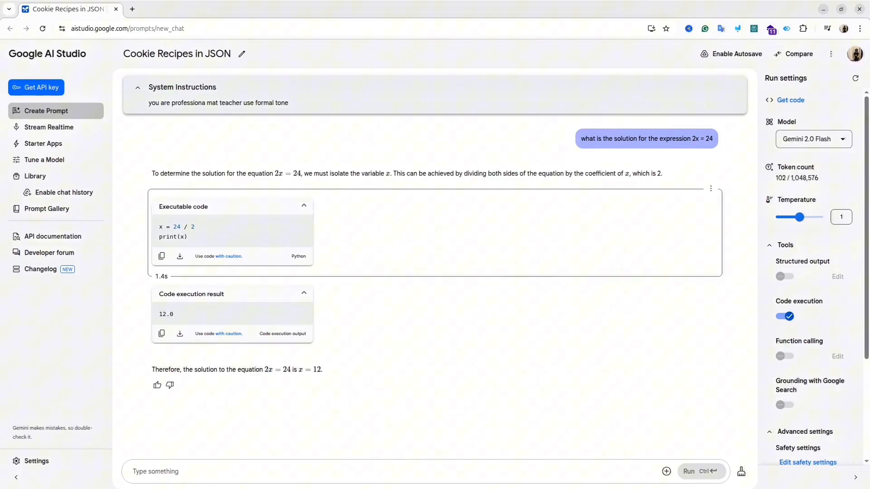
{"action": "mouse_move", "coordinate": [161, 256]}
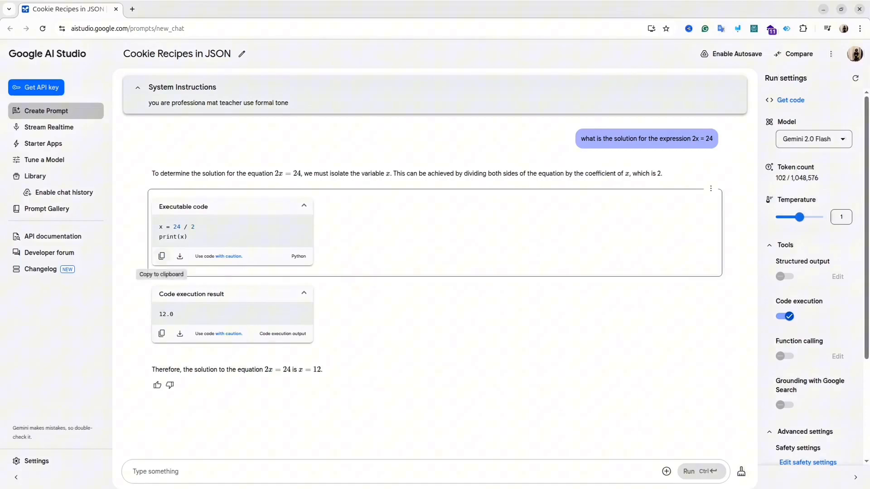
{"action": "left_click", "coordinate": [162, 256]}
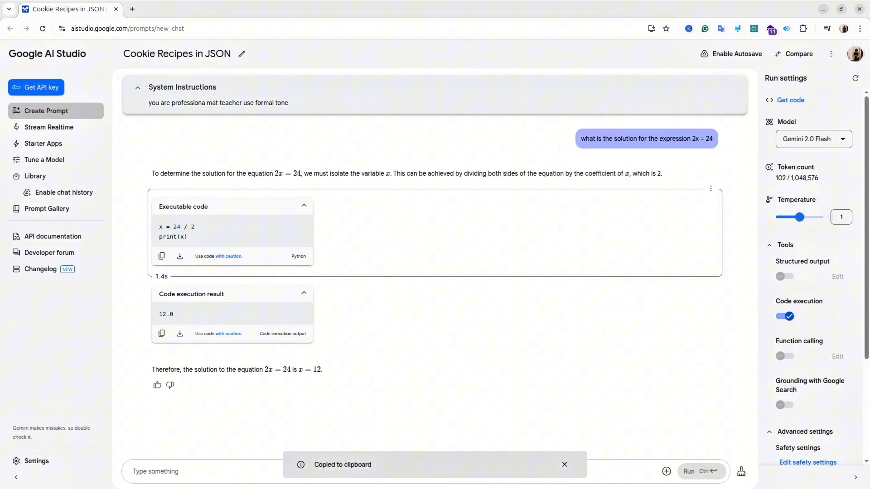
{"action": "left_click", "coordinate": [303, 206]}
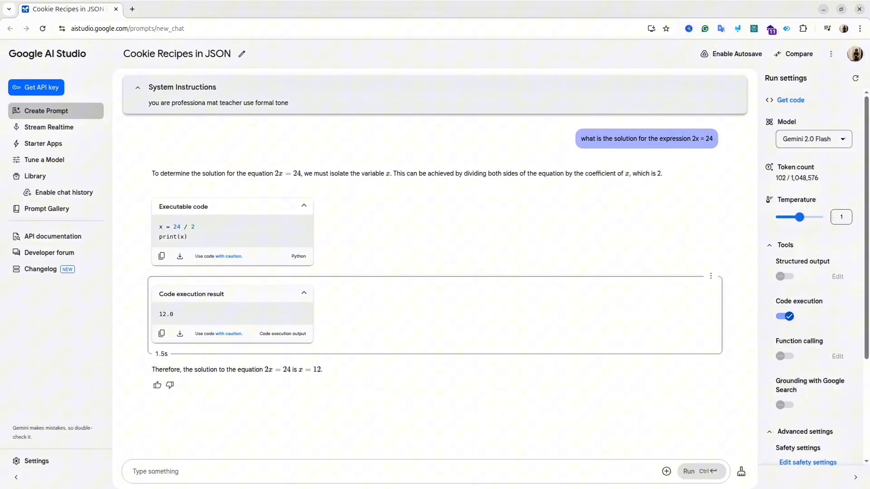
{"action": "mouse_move", "coordinate": [785, 316]}
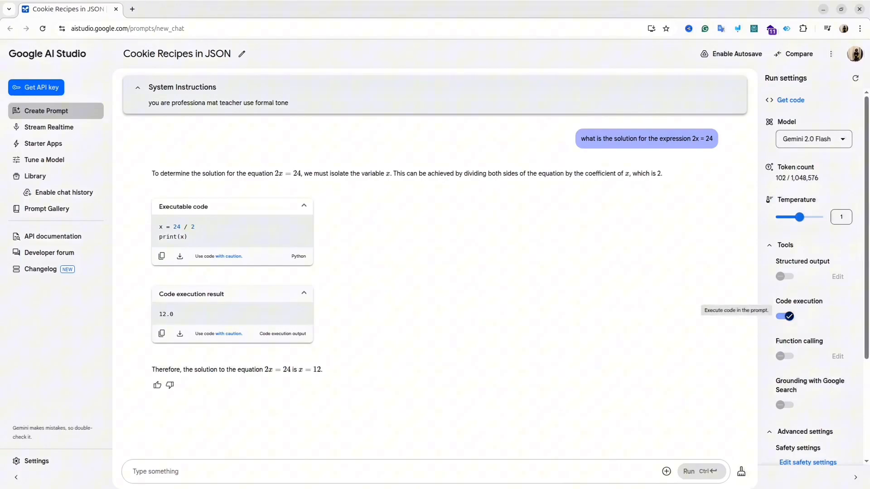
Ask which iPhone is the latest, then turn on Grounding with Google Search.
{"action": "type", "text": "what is the latest version of"}
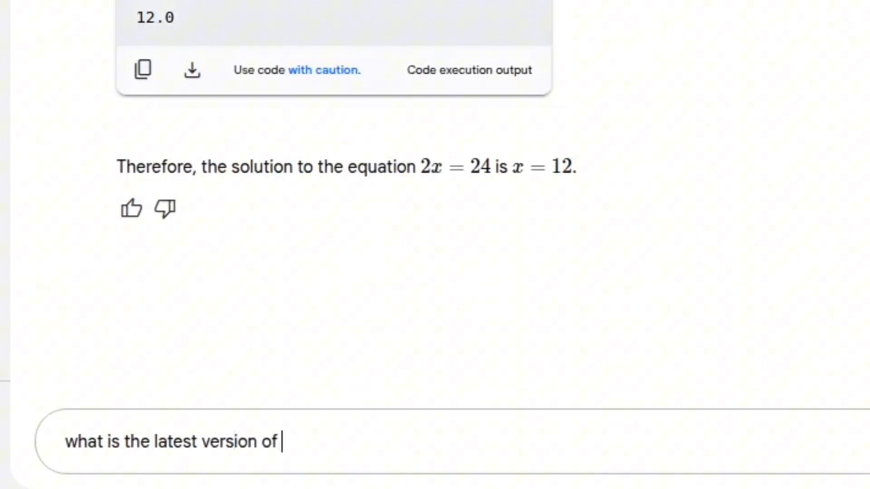
{"action": "type", "text": "iphone"}
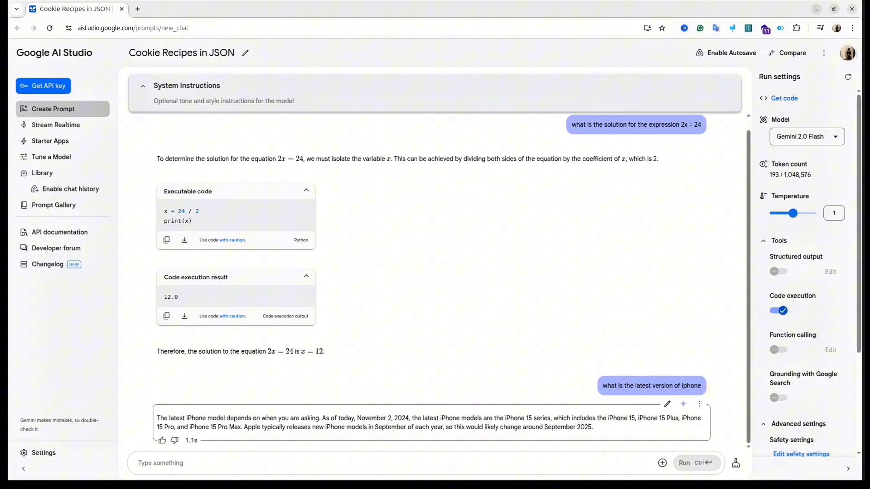
{"action": "mouse_move", "coordinate": [779, 398]}
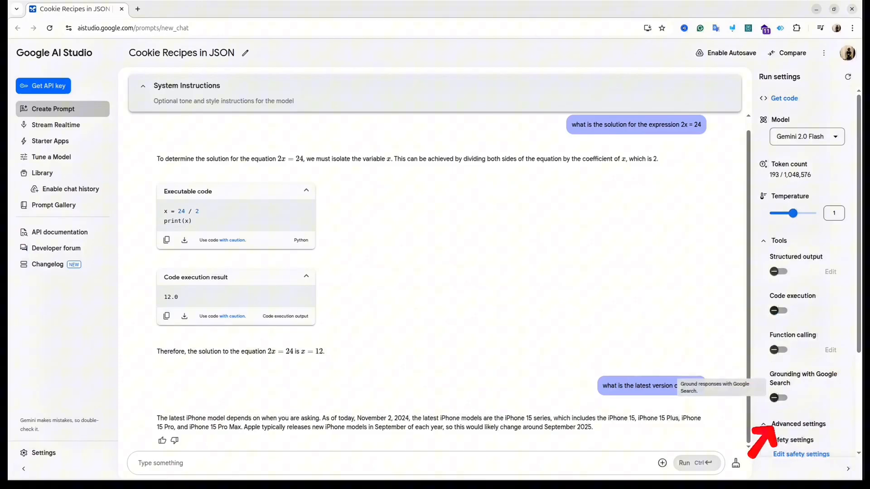
{"action": "left_click", "coordinate": [778, 398]}
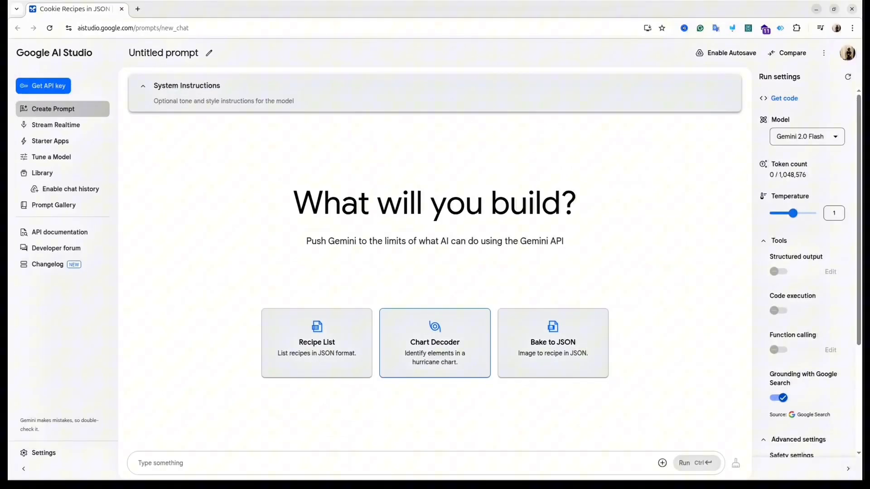
Load the Chart Decoder example and switch to Gemini 2.0 Flash (Image Generation) Experimental.
{"action": "left_click", "coordinate": [435, 343]}
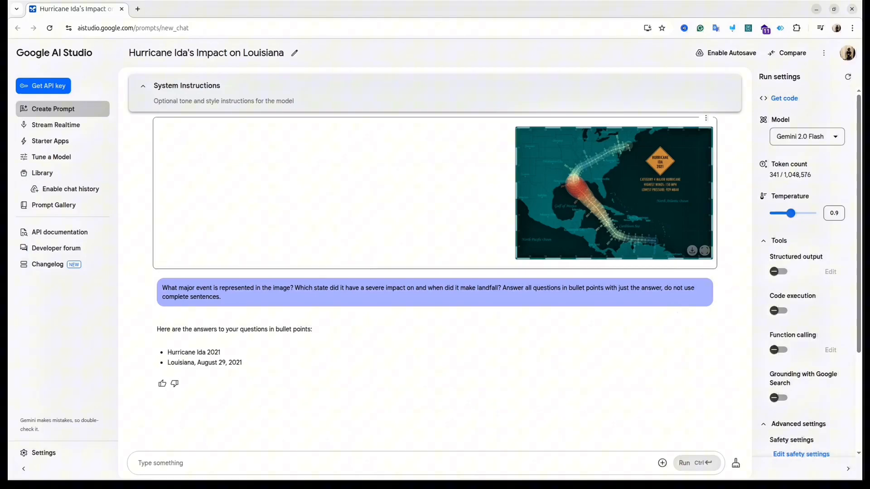
{"action": "left_click", "coordinate": [807, 136]}
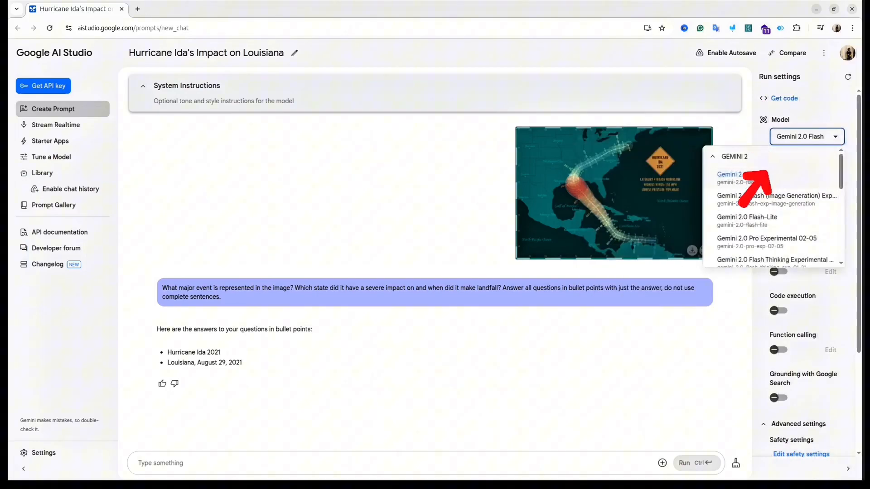
{"action": "mouse_move", "coordinate": [779, 199]}
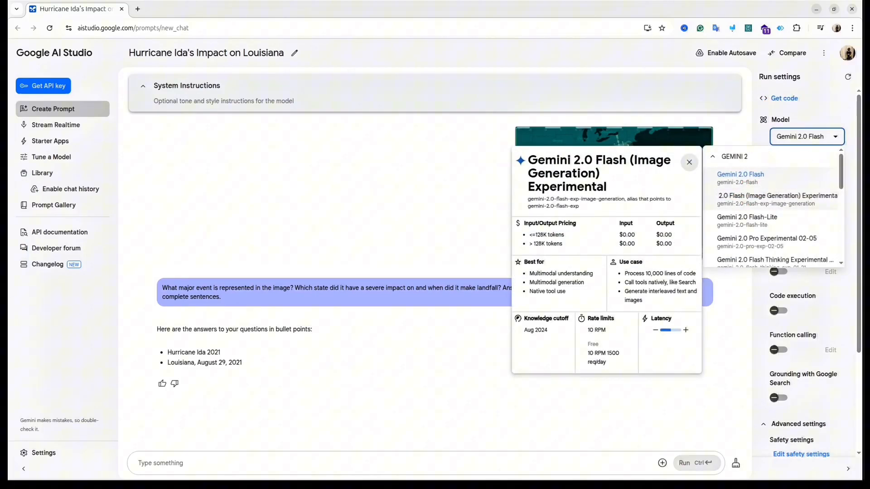
{"action": "left_click", "coordinate": [785, 195]}
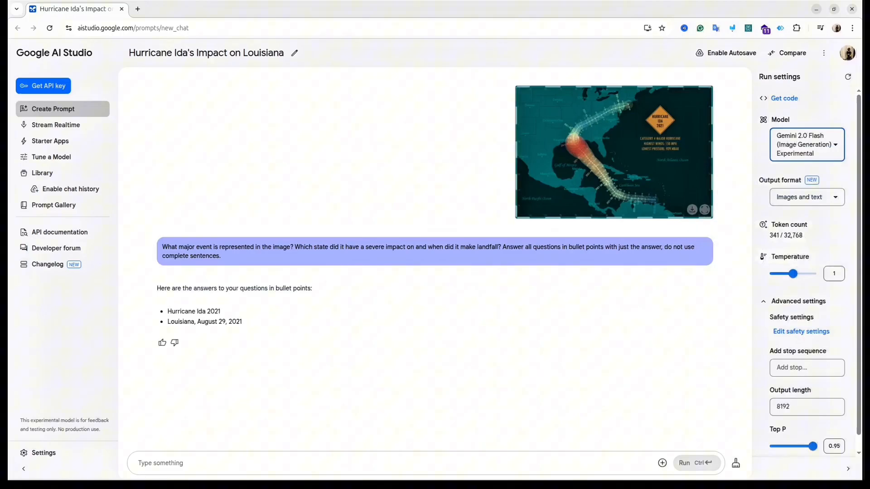
Request and generate an image of Hurricane Ida 2021.
{"action": "type", "text": "g"}
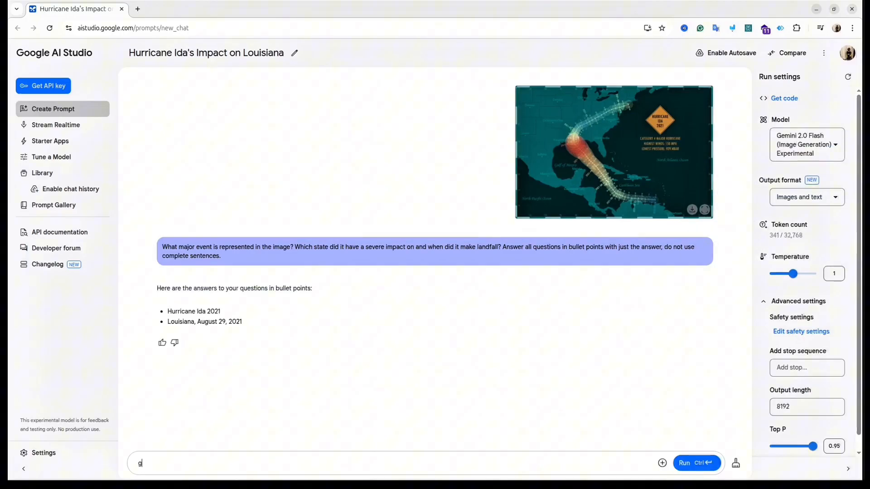
{"action": "type", "text": "enerate an image about"}
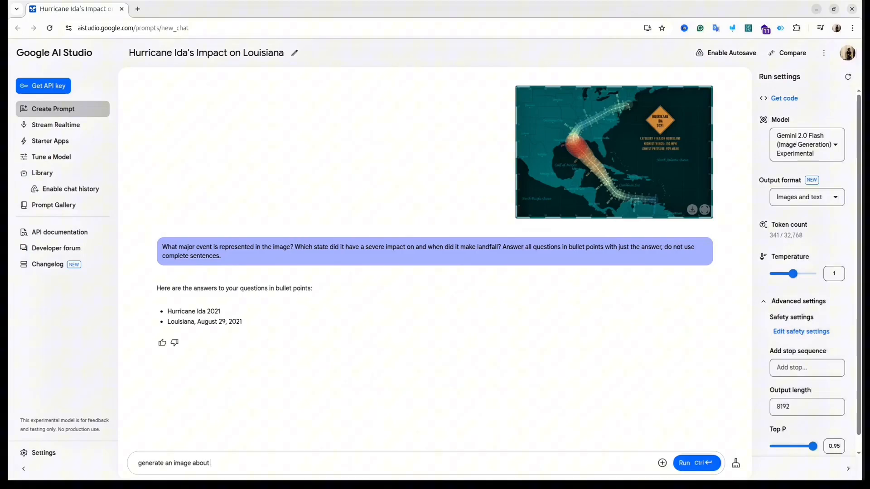
{"action": "type", "text": "hurricaneida 202"}
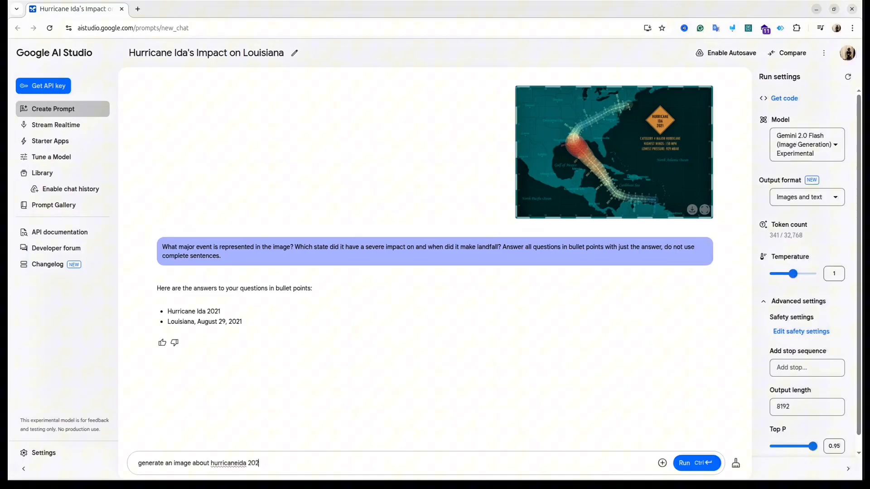
{"action": "left_click", "coordinate": [696, 463]}
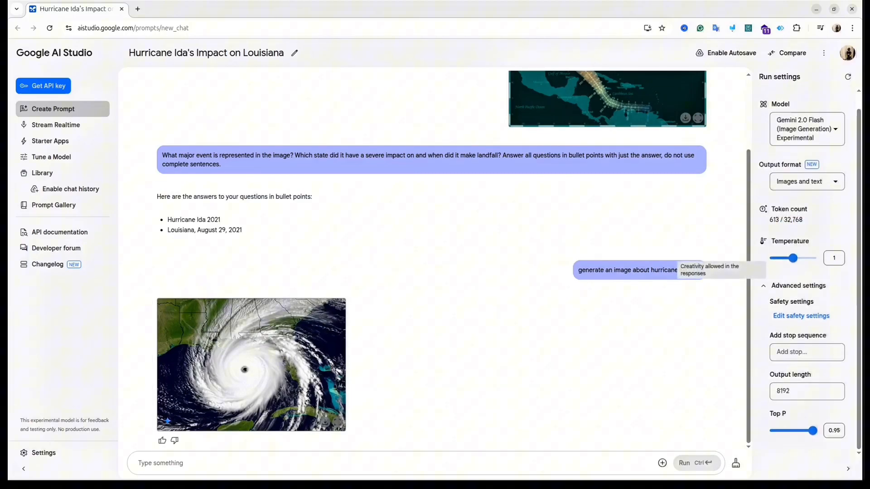
Attach the YouTube video rdz-iKc1fEM and ask how many times the author says Gemini.
{"action": "left_click", "coordinate": [662, 464]}
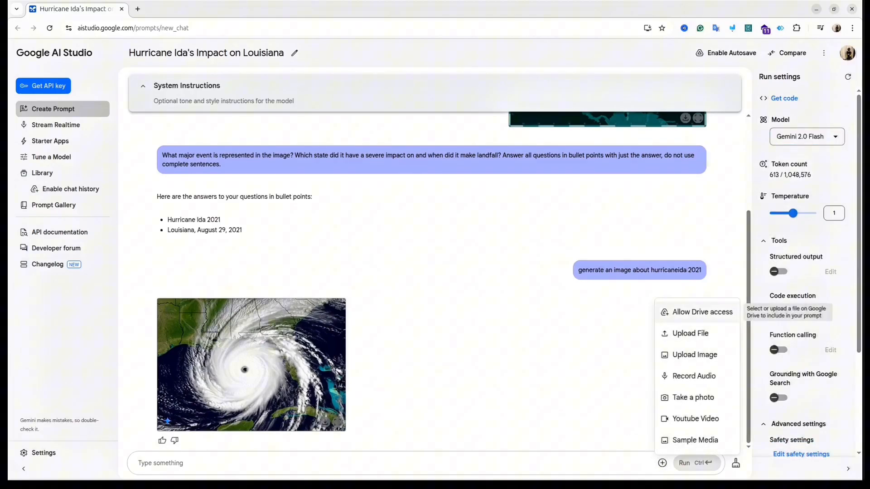
{"action": "left_click", "coordinate": [695, 419]}
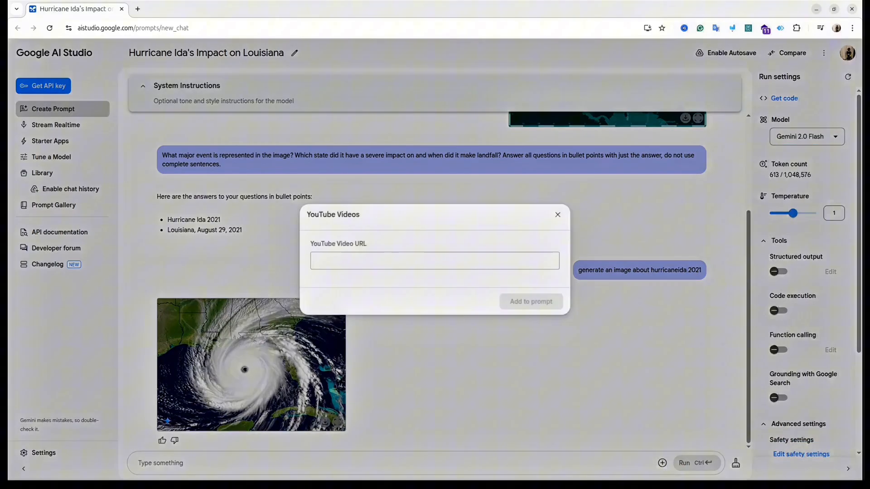
{"action": "type", "text": "https://www.youtube.com/watch?v=rdz-iKc1fEM"}
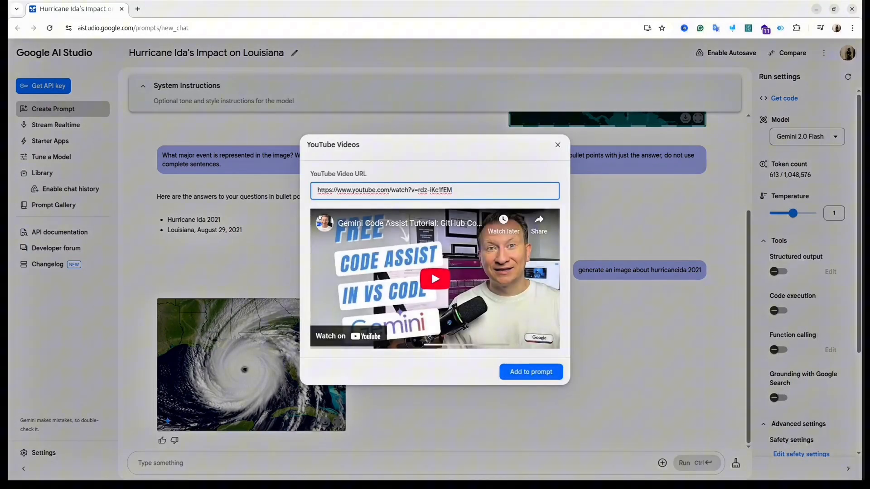
{"action": "left_click", "coordinate": [531, 372]}
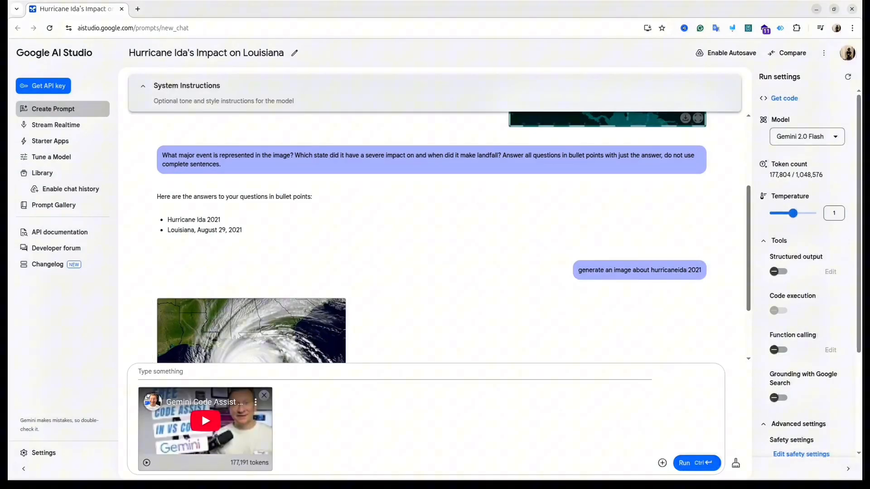
{"action": "type", "text": "Count how many times the author of the video use"}
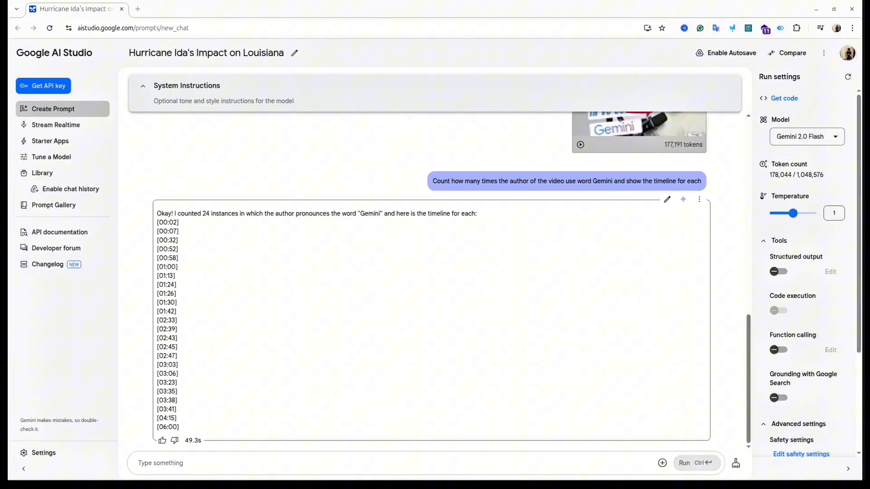
{"action": "mouse_move", "coordinate": [779, 272]}
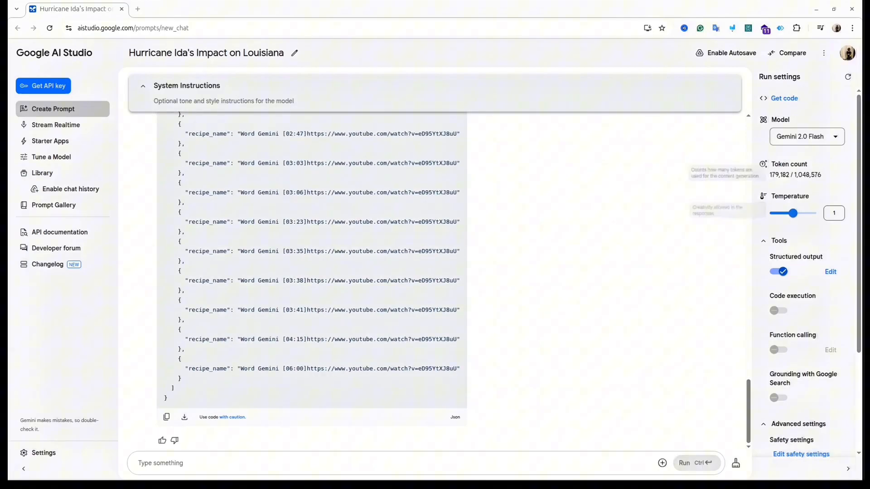
Review the Get code Python snippet for this prompt, then move to Stream Realtime.
{"action": "left_click", "coordinate": [784, 98]}
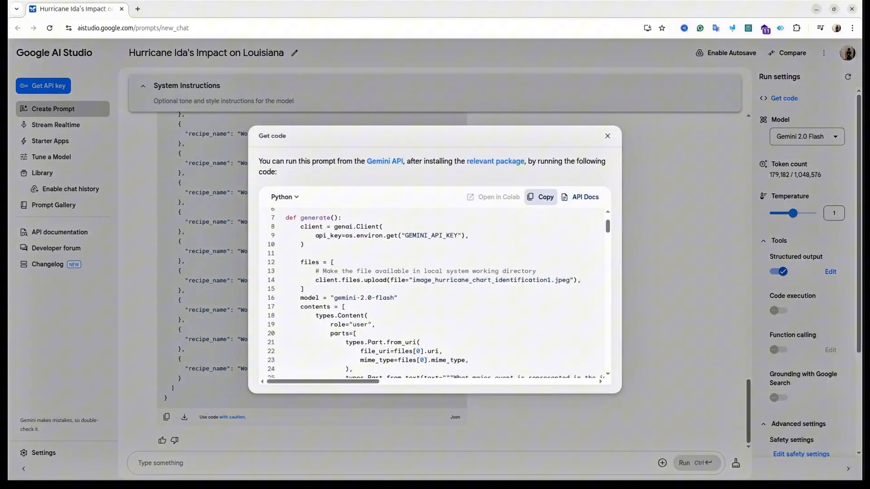
{"action": "scroll", "scroll_direction": "down", "scroll_amount": 3}
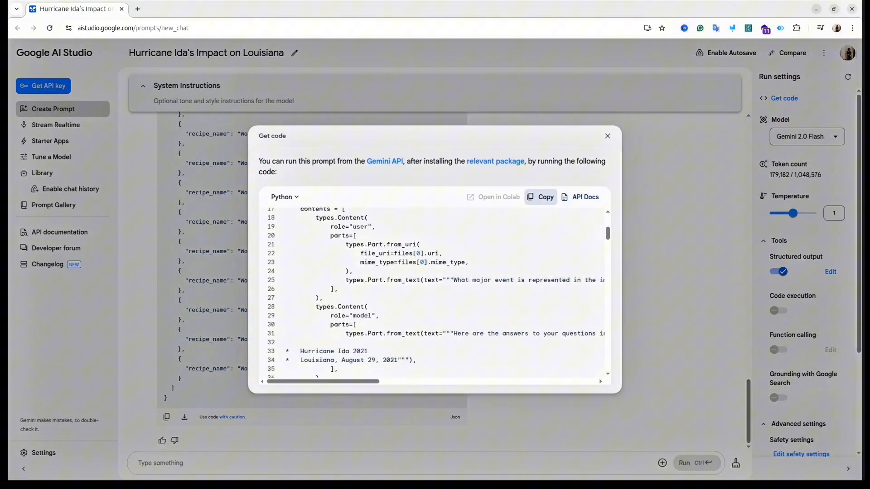
{"action": "scroll", "scroll_direction": "down", "scroll_amount": 3}
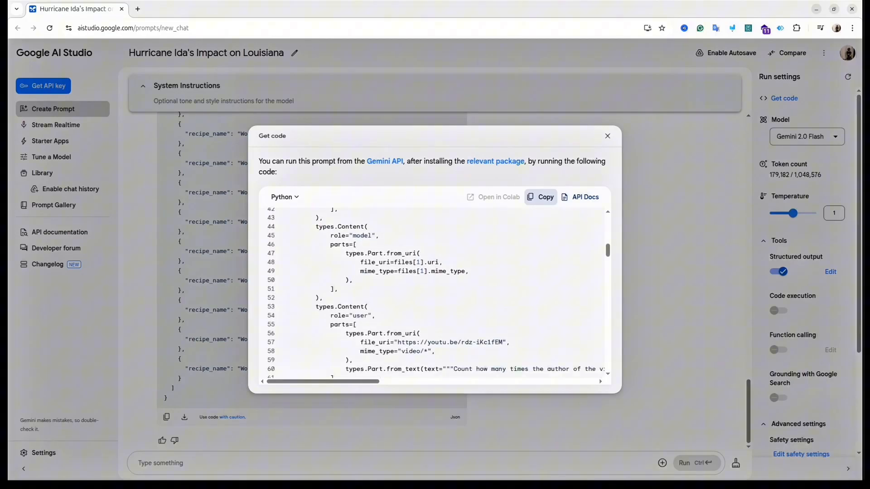
{"action": "left_click", "coordinate": [56, 125]}
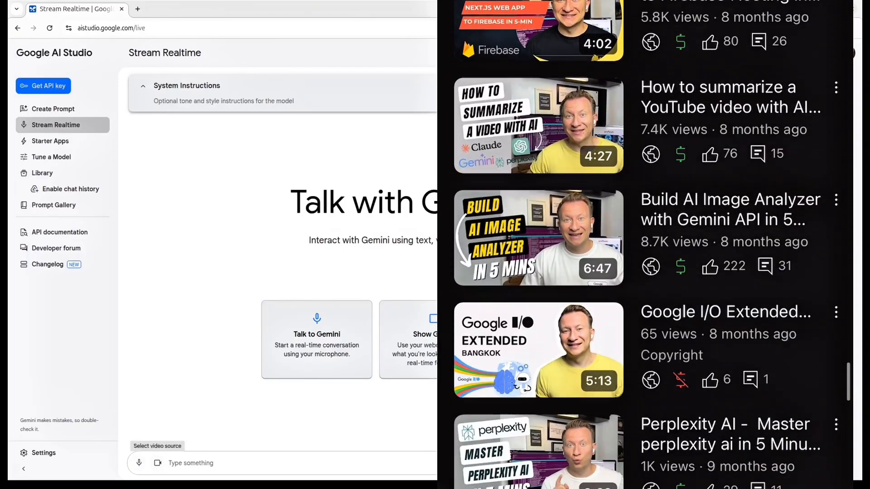
Run a live Stream Realtime session about the shared screen, then end it.
{"action": "scroll", "scroll_direction": "down", "scroll_amount": 3}
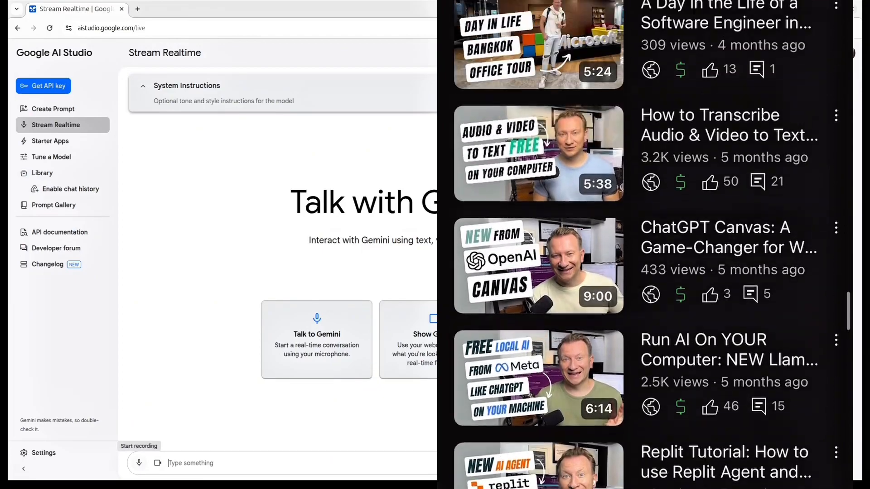
{"action": "left_click", "coordinate": [157, 463]}
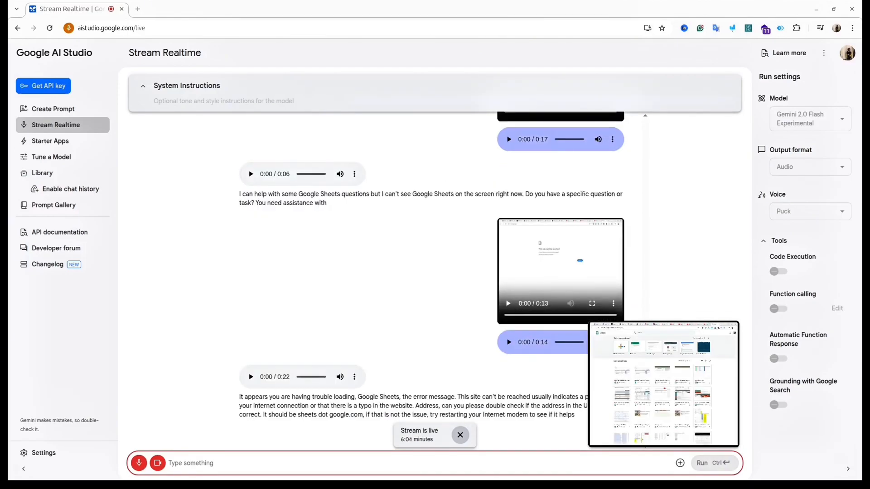
{"action": "left_click", "coordinate": [49, 141]}
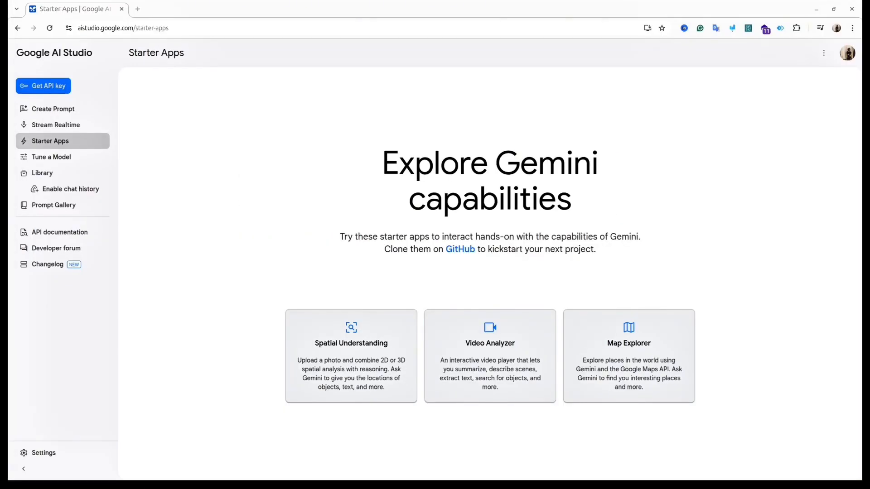
Try the Video Analyzer starter app and start uploading a video file.
{"action": "left_click", "coordinate": [490, 356]}
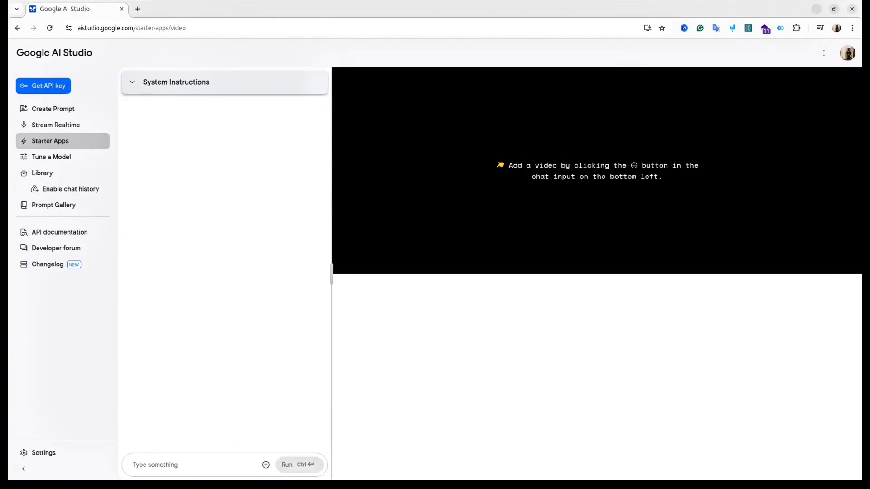
{"action": "left_click", "coordinate": [265, 478]}
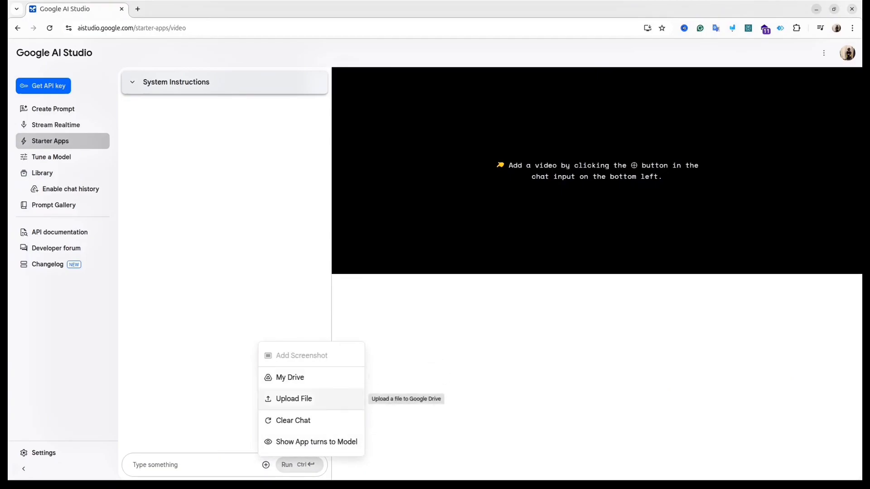
{"action": "left_click", "coordinate": [290, 378]}
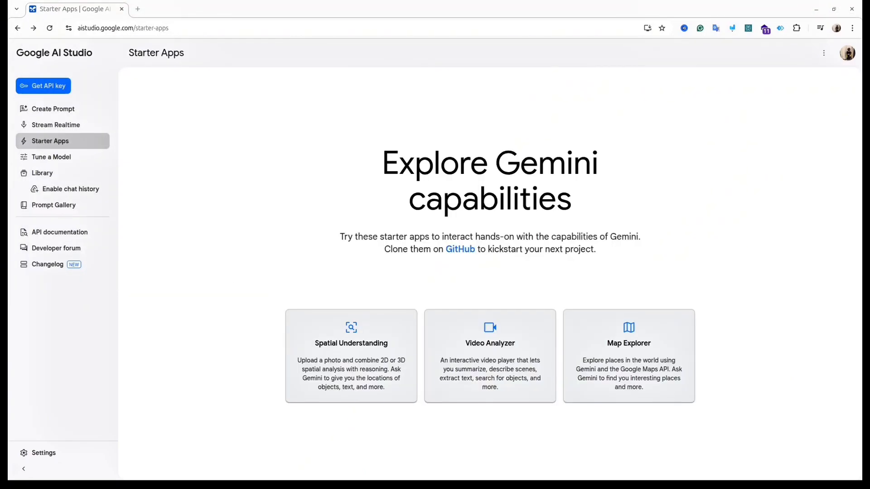
In Spatial Understanding, ask Gemini for the positions of the socks in the socks photo.
{"action": "left_click", "coordinate": [351, 357]}
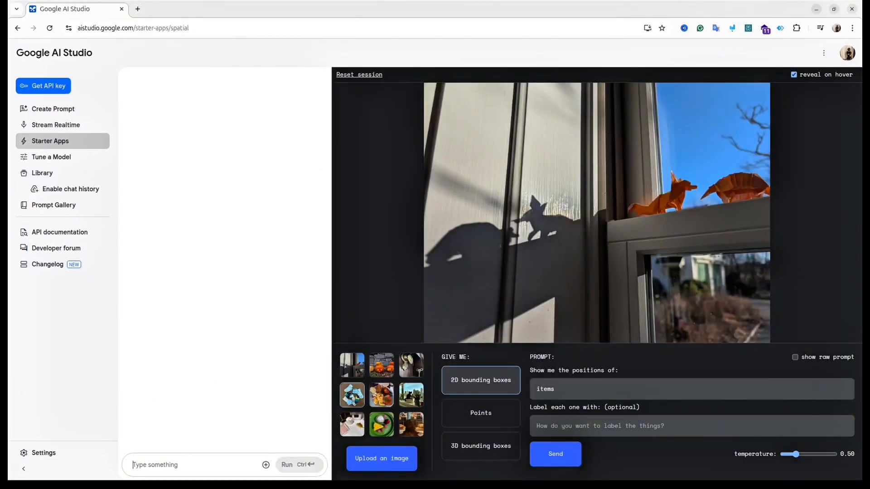
{"action": "left_click", "coordinate": [351, 396]}
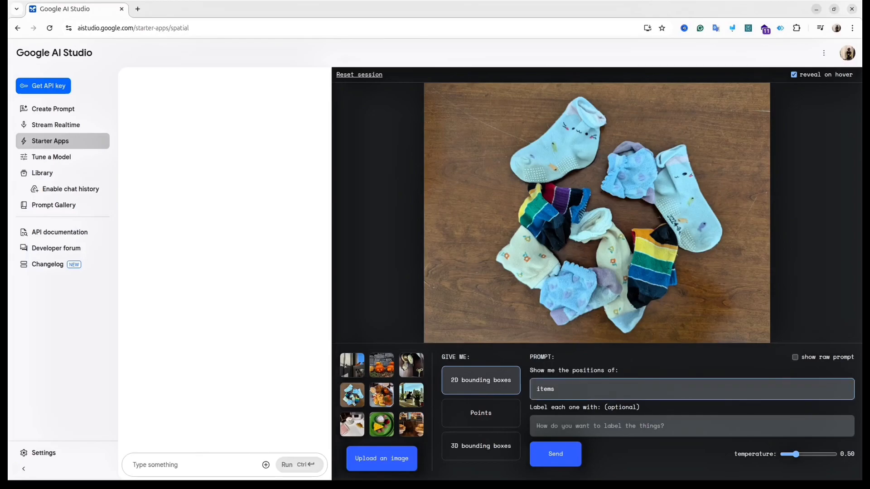
{"action": "type", "text": "socks"}
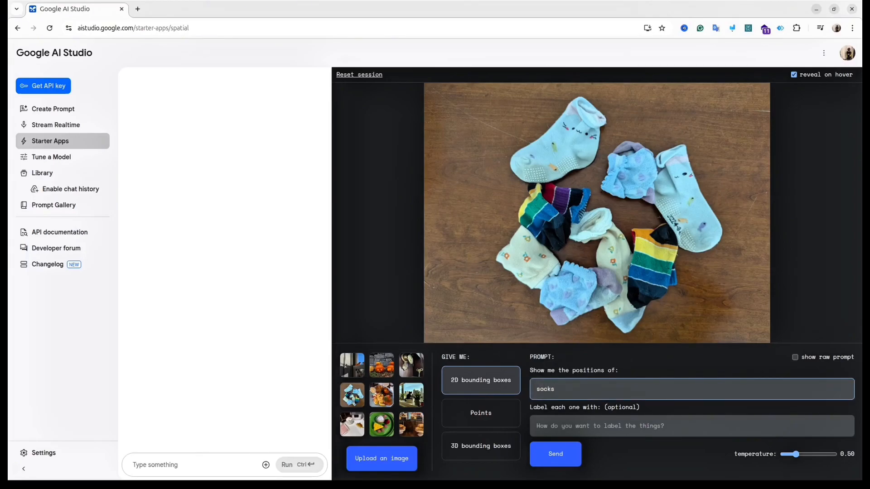
{"action": "left_click", "coordinate": [556, 454]}
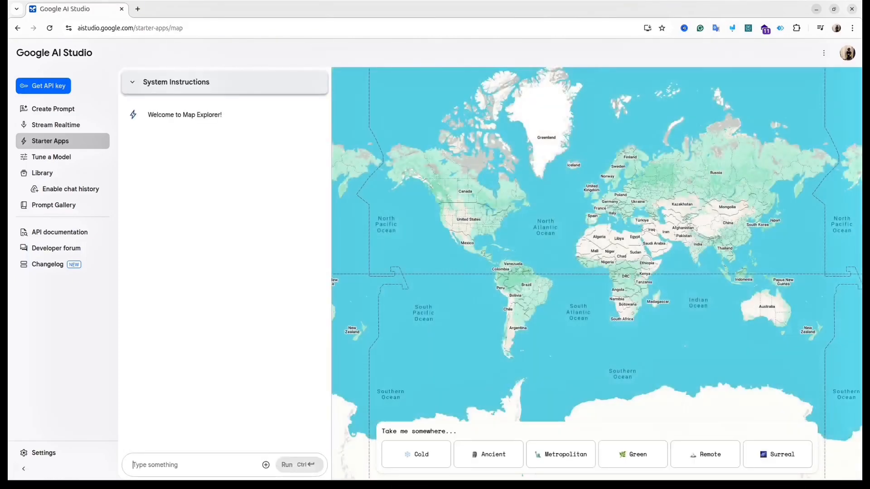
In Map Explorer, get a really cold place (Oymyakon) and a remote one (Tristan da Cunha).
{"action": "left_click", "coordinate": [415, 454]}
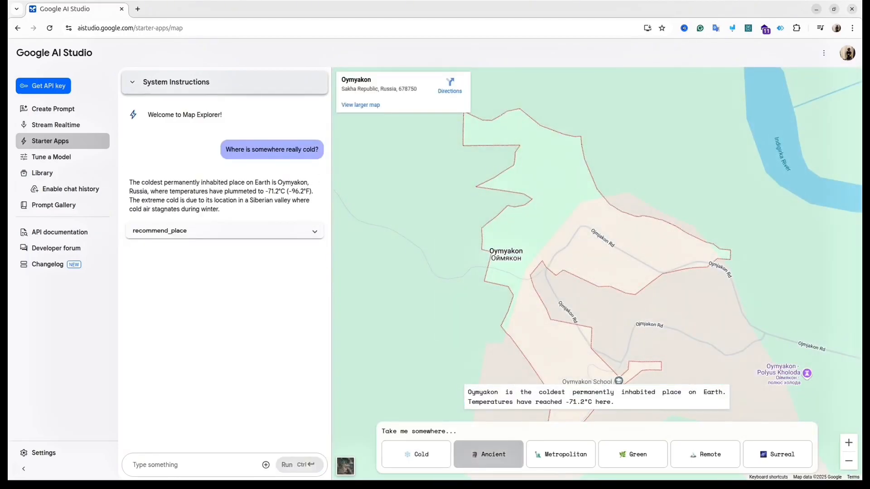
{"action": "left_click", "coordinate": [705, 455]}
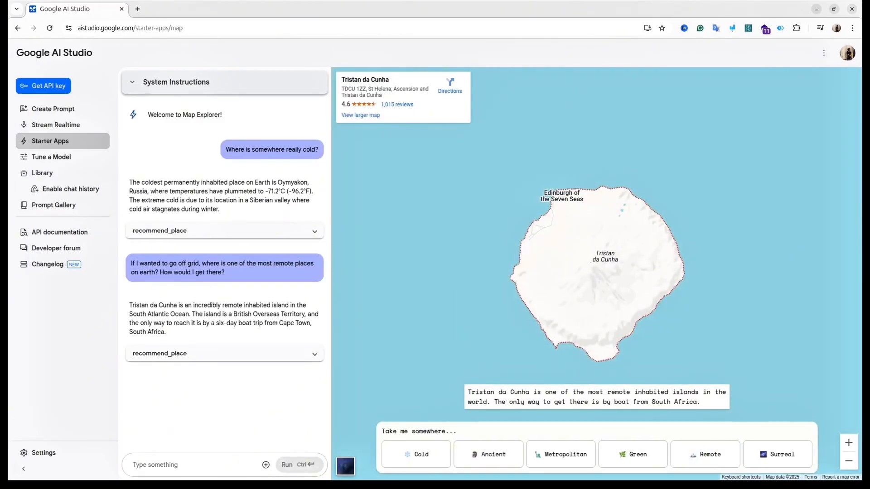
{"action": "mouse_move", "coordinate": [46, 157]}
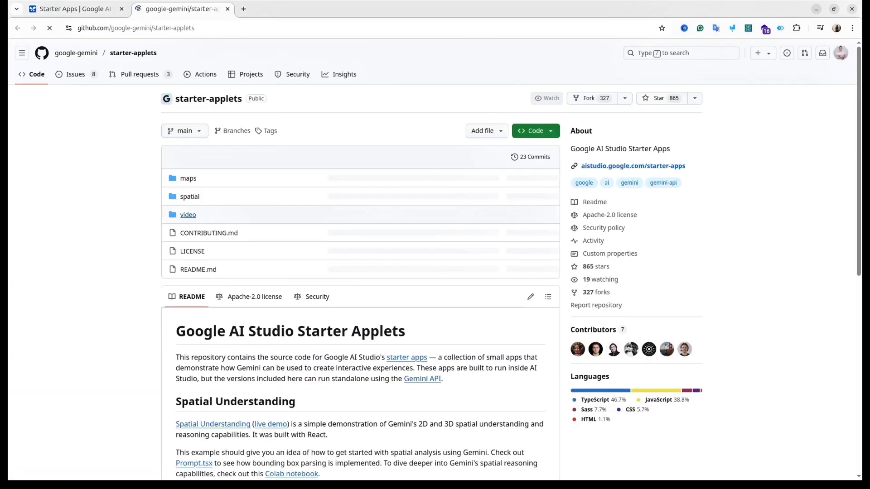
Skim the starter-applets README, return to Tune a Model and bring up the Tuning Guide.
{"action": "scroll", "scroll_direction": "down", "scroll_amount": 3}
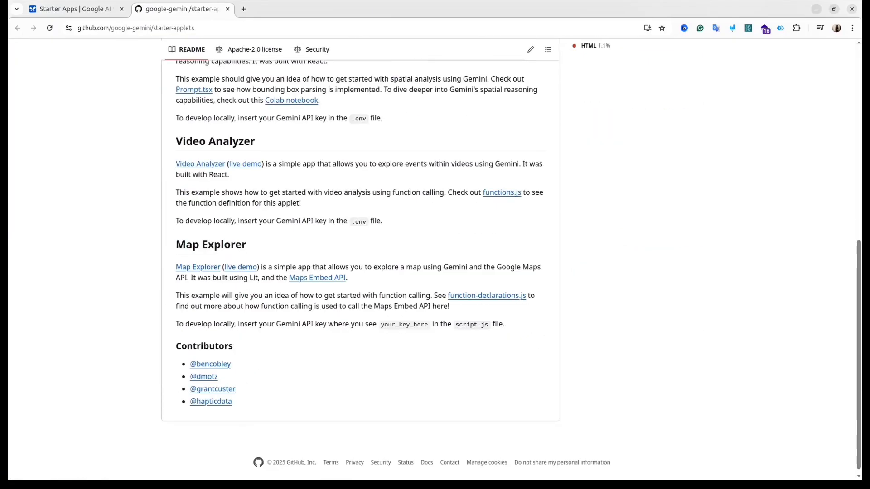
{"action": "left_click", "coordinate": [73, 9]}
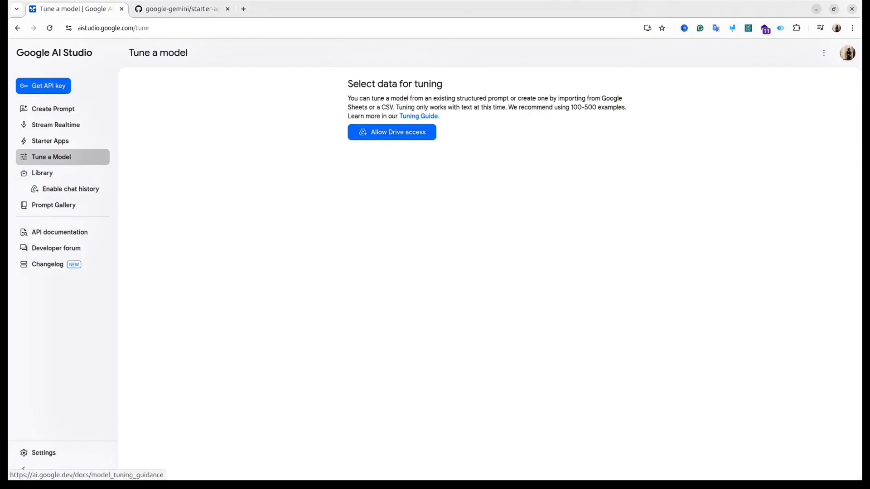
{"action": "left_click", "coordinate": [419, 116]}
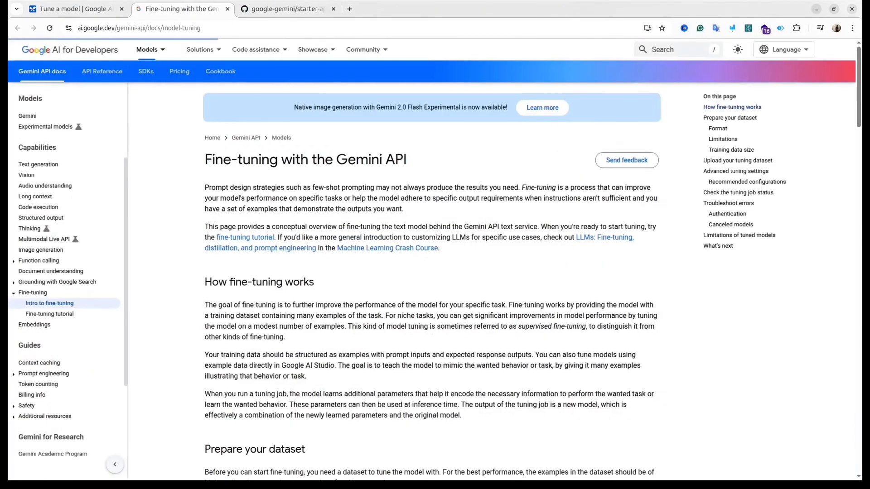
Read the Fine-tuning guide through dataset format, limits, settings and troubleshooting, then return to Tune a Model.
{"action": "scroll", "scroll_direction": "down", "scroll_amount": 3}
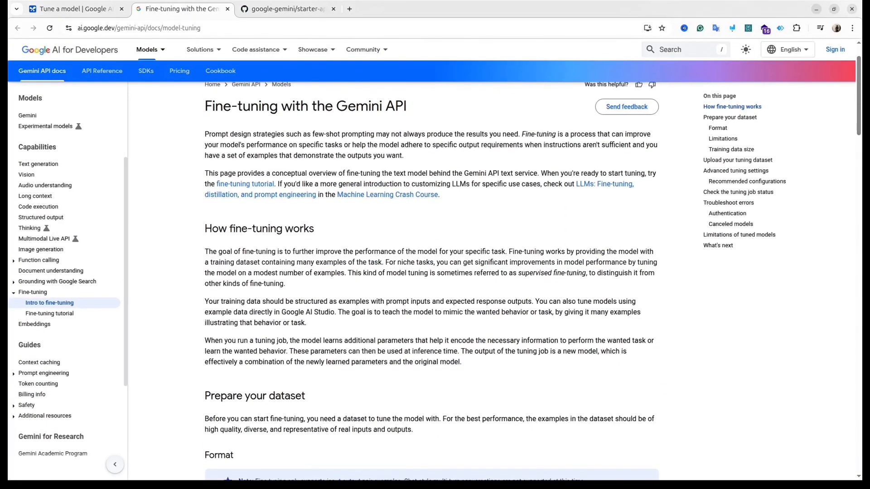
{"action": "scroll", "scroll_direction": "down", "scroll_amount": 3}
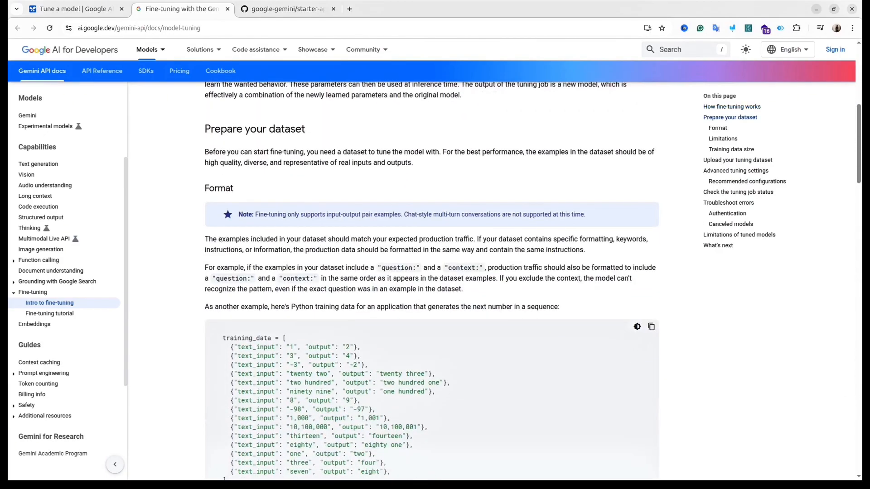
{"action": "scroll", "scroll_direction": "down", "scroll_amount": 3}
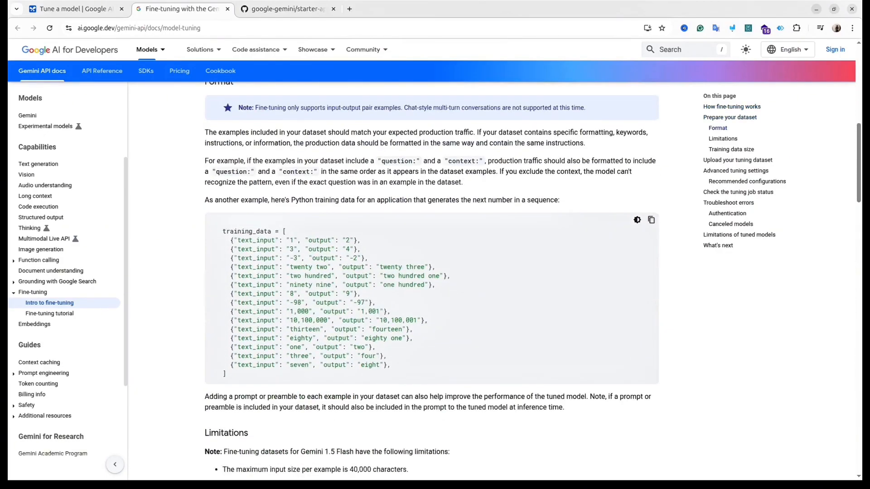
{"action": "scroll", "scroll_direction": "down", "scroll_amount": 3}
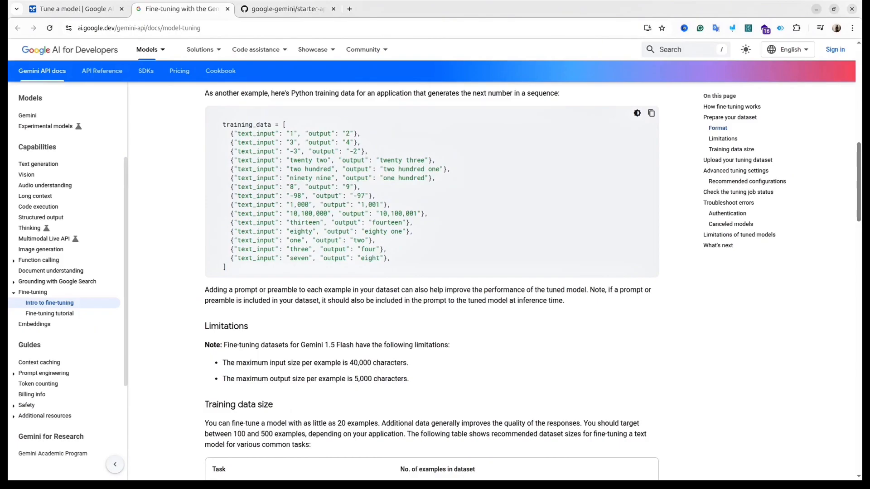
{"action": "scroll", "scroll_direction": "down", "scroll_amount": 3}
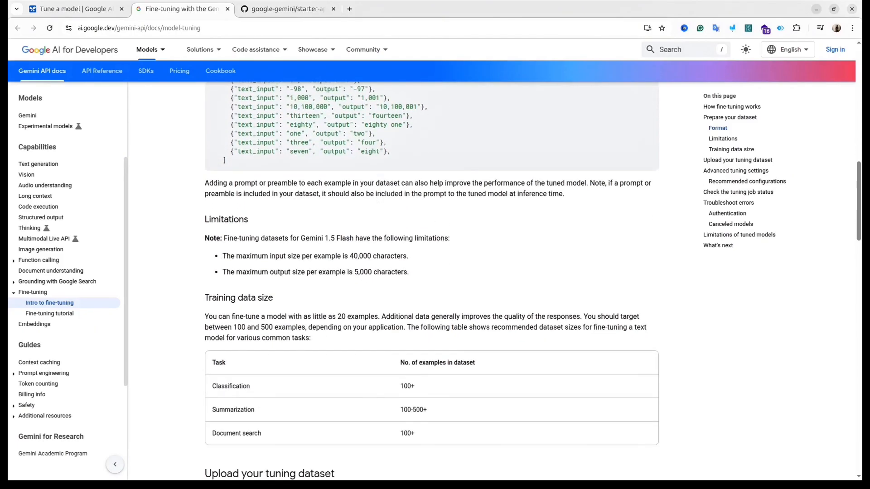
{"action": "scroll", "scroll_direction": "down", "scroll_amount": 3}
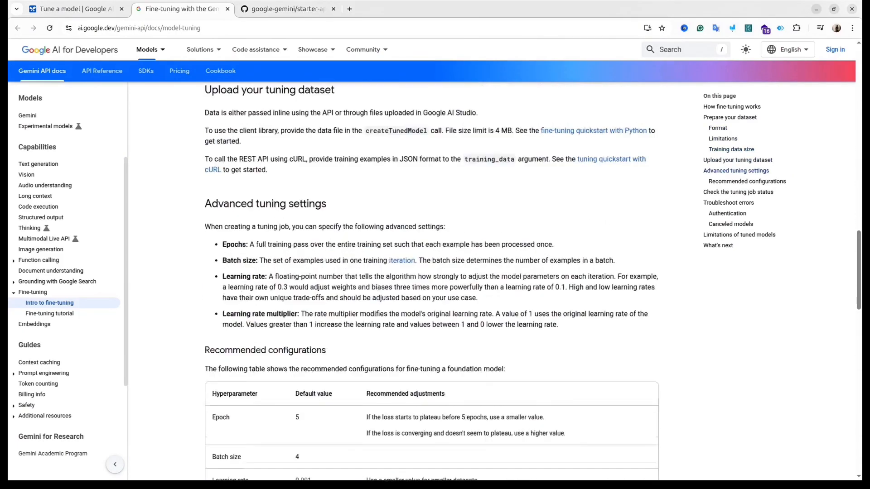
{"action": "scroll", "scroll_direction": "down", "scroll_amount": 3}
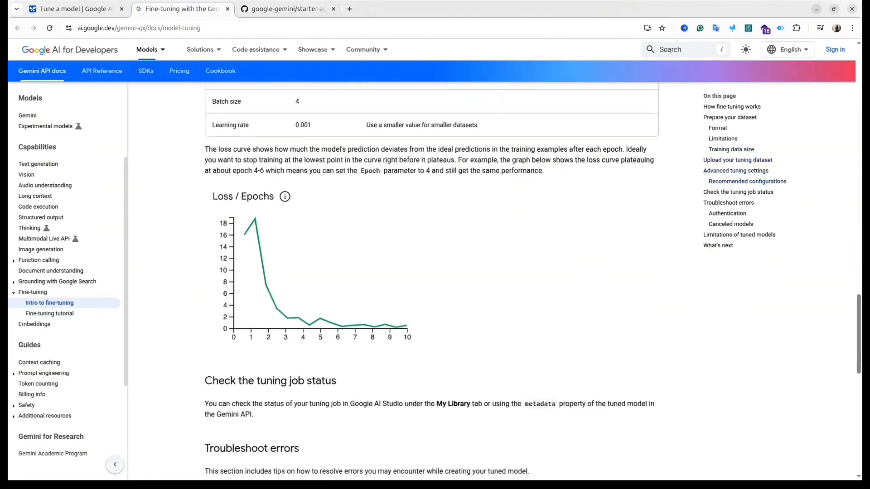
{"action": "scroll", "scroll_direction": "down", "scroll_amount": 3}
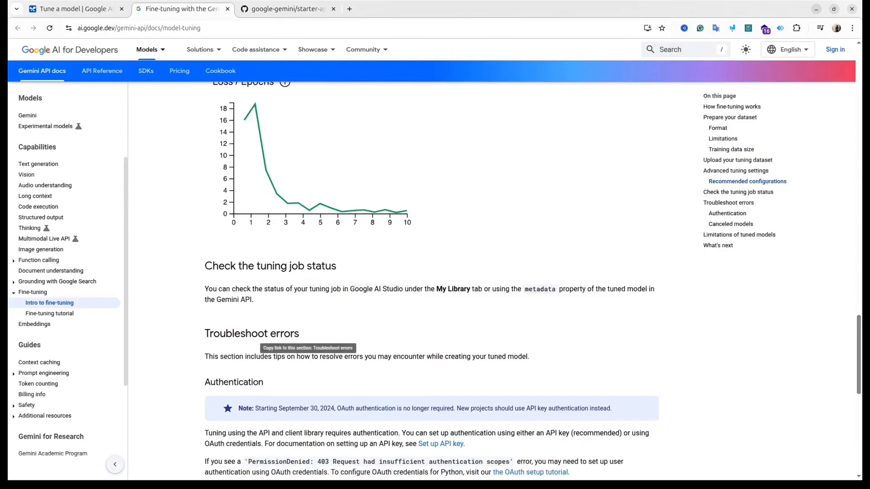
{"action": "left_click", "coordinate": [72, 9]}
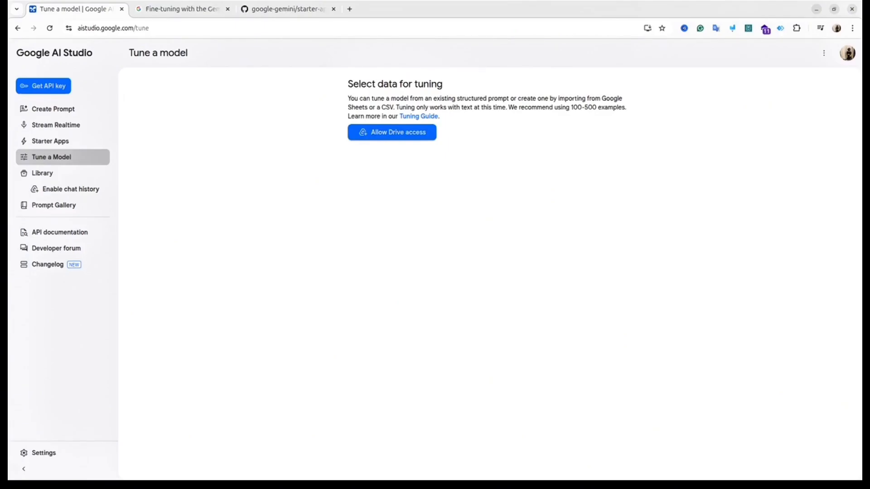
Browse the Prompt Gallery cards and load the Blog Writer example with its meal photo.
{"action": "left_click", "coordinate": [53, 205]}
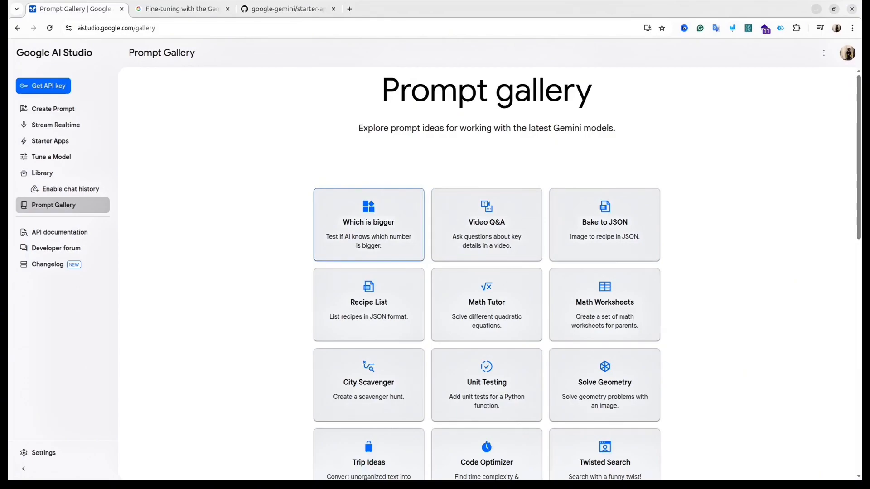
{"action": "mouse_move", "coordinate": [486, 225]}
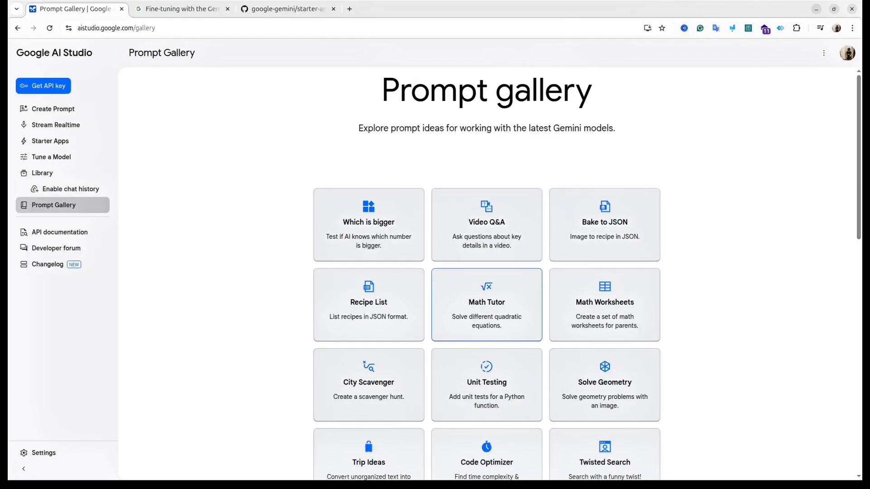
{"action": "scroll", "scroll_direction": "down", "scroll_amount": 3}
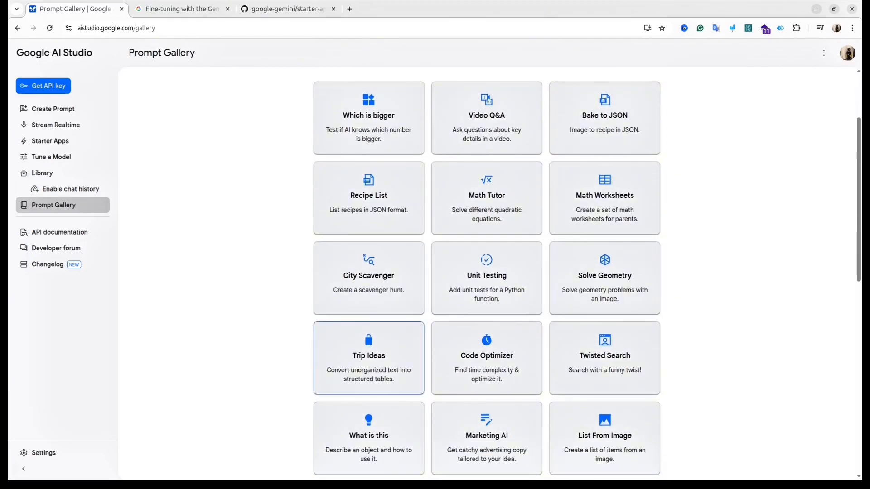
{"action": "scroll", "scroll_direction": "down", "scroll_amount": 3}
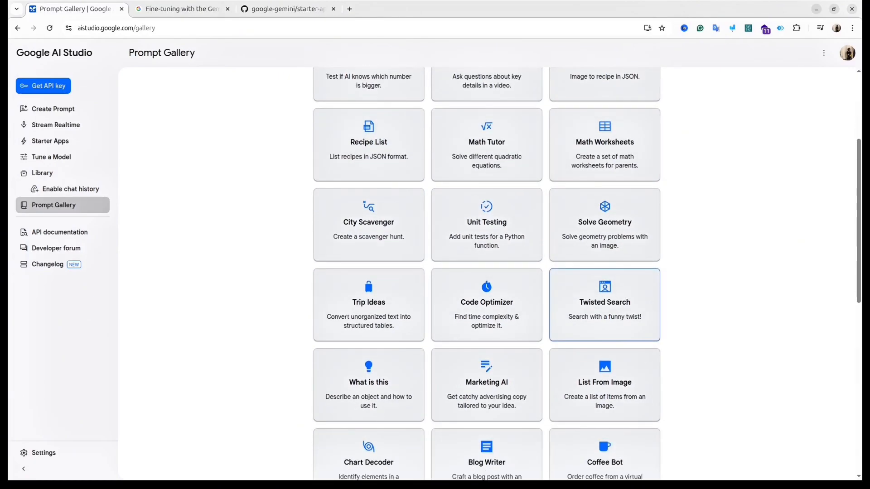
{"action": "scroll", "scroll_direction": "down", "scroll_amount": 3}
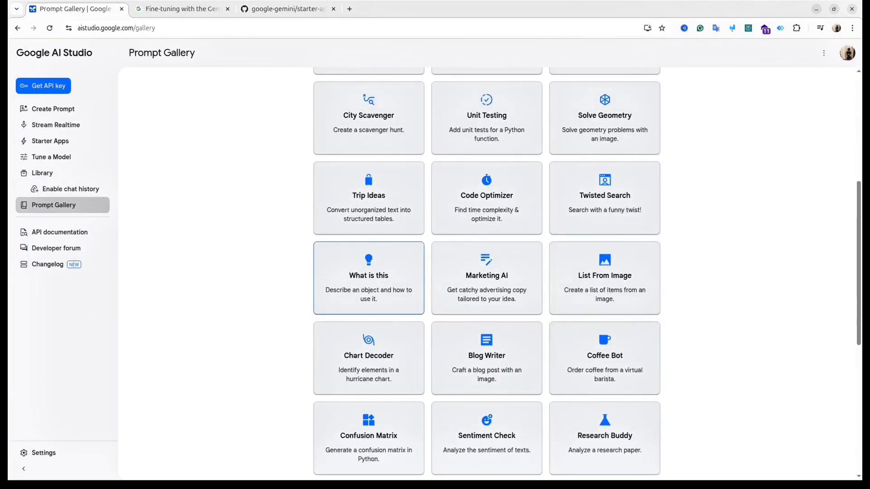
{"action": "scroll", "scroll_direction": "down", "scroll_amount": 3}
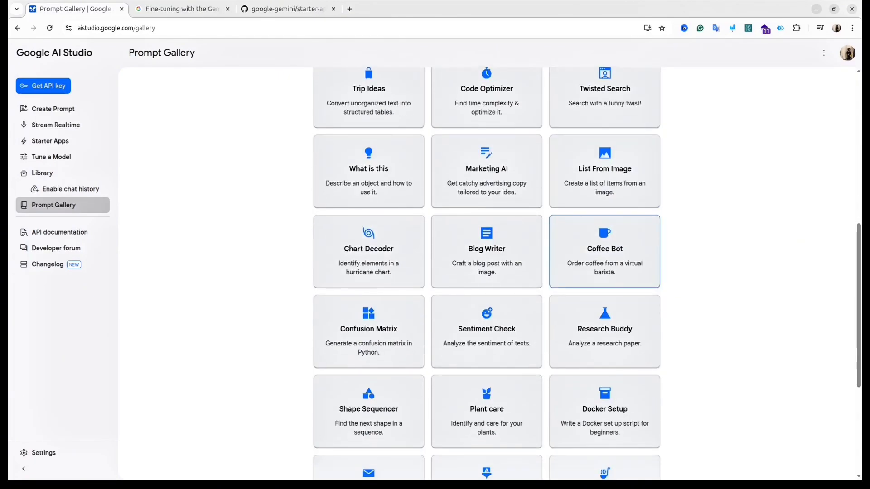
{"action": "mouse_move", "coordinate": [487, 252]}
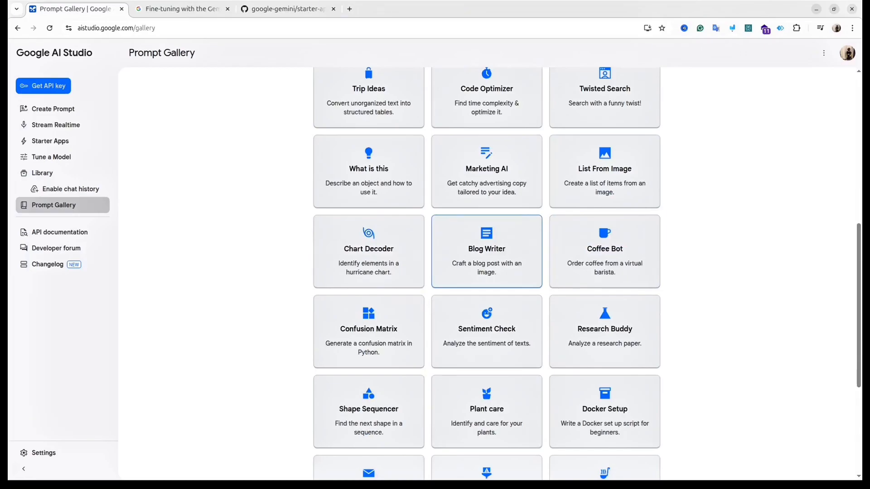
{"action": "left_click", "coordinate": [487, 251]}
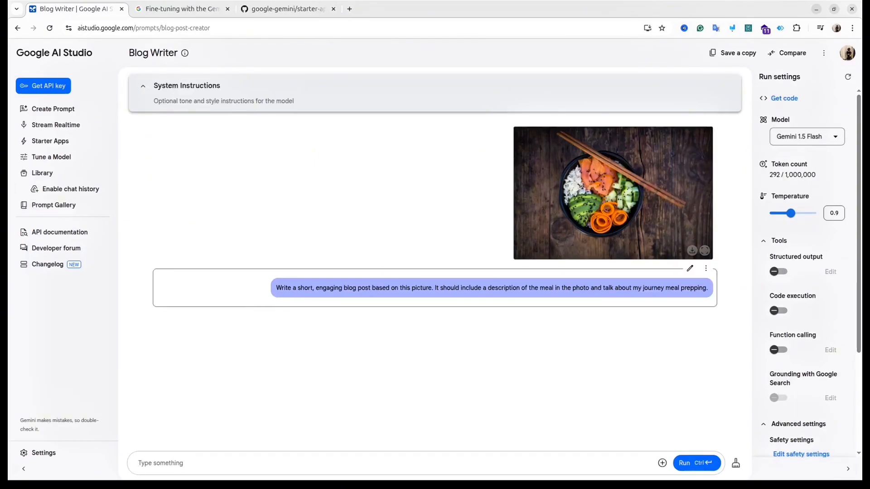
{"action": "mouse_move", "coordinate": [697, 464]}
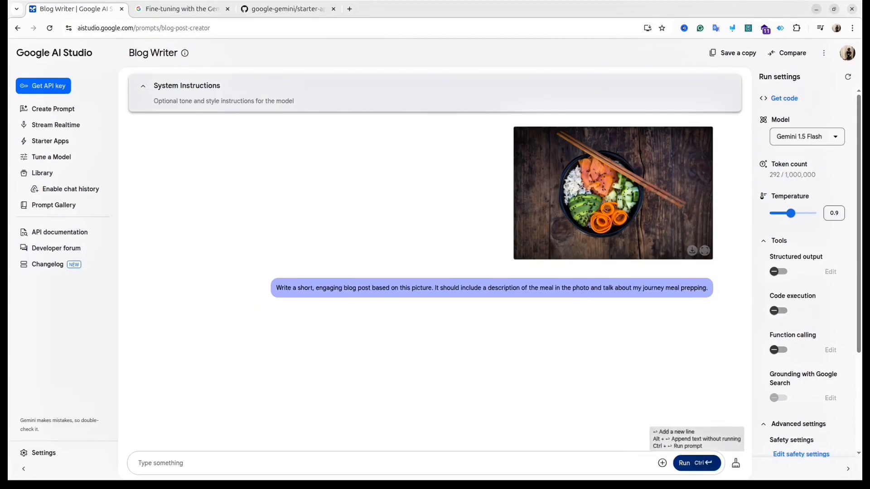
Run the Blog Writer prompt to generate 'My Salmon Poke Journey' blog post.
{"action": "left_click", "coordinate": [696, 463]}
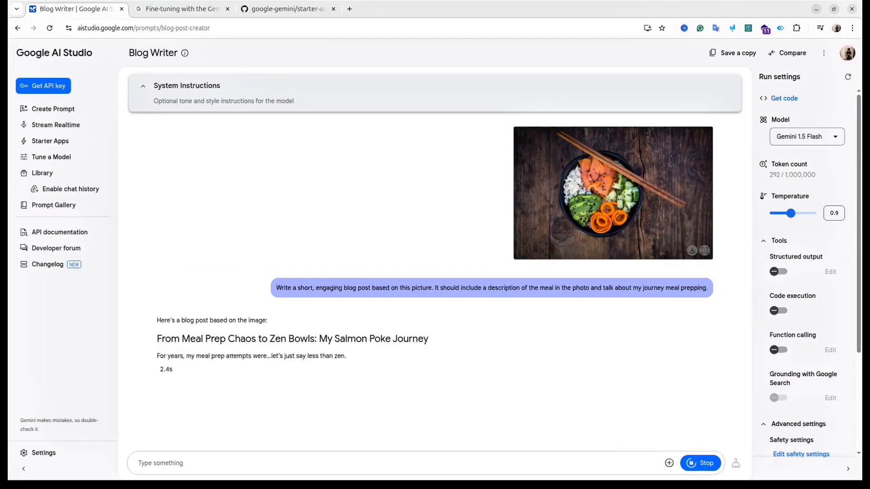